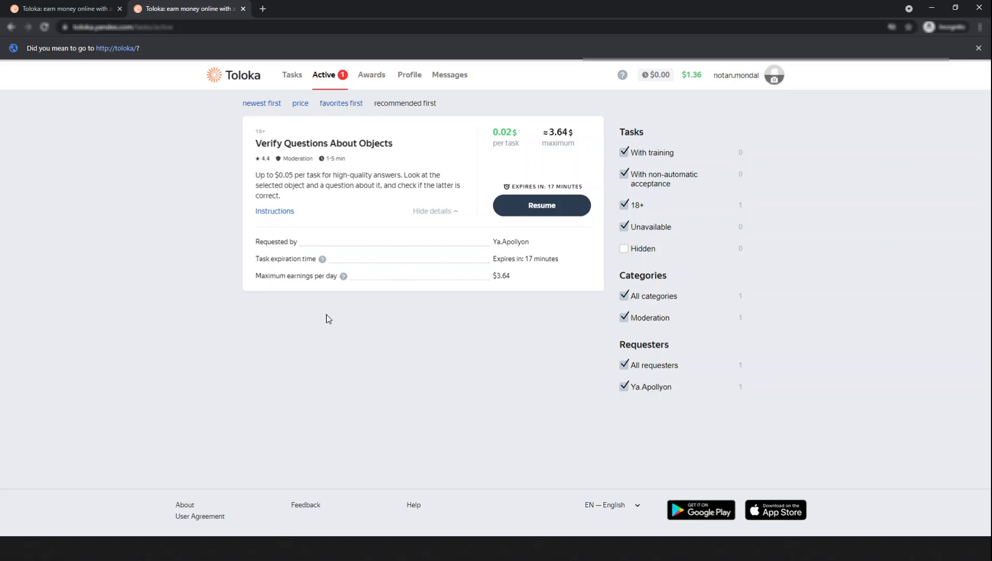
pyautogui.moveTo(505, 146)
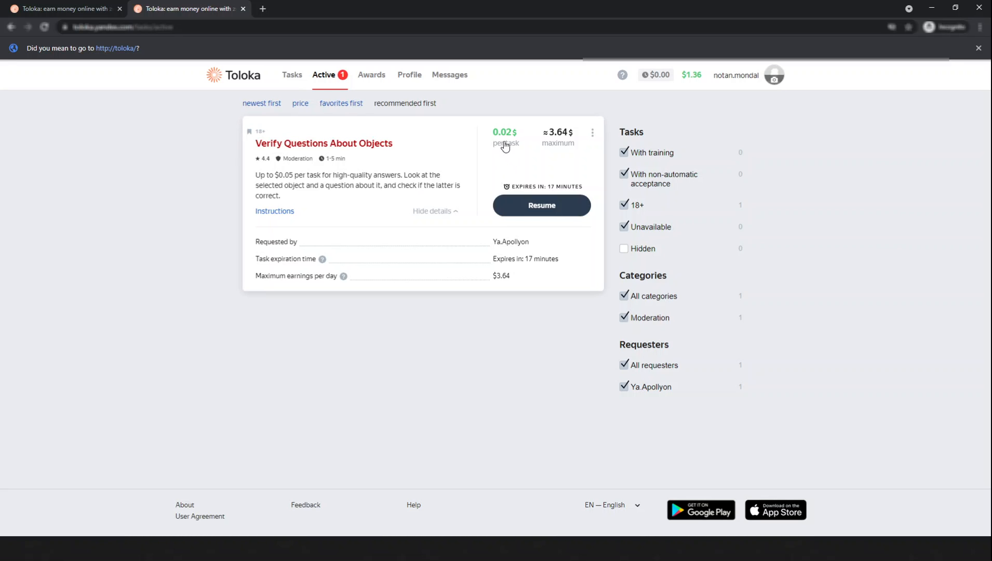
pyautogui.moveTo(526, 146)
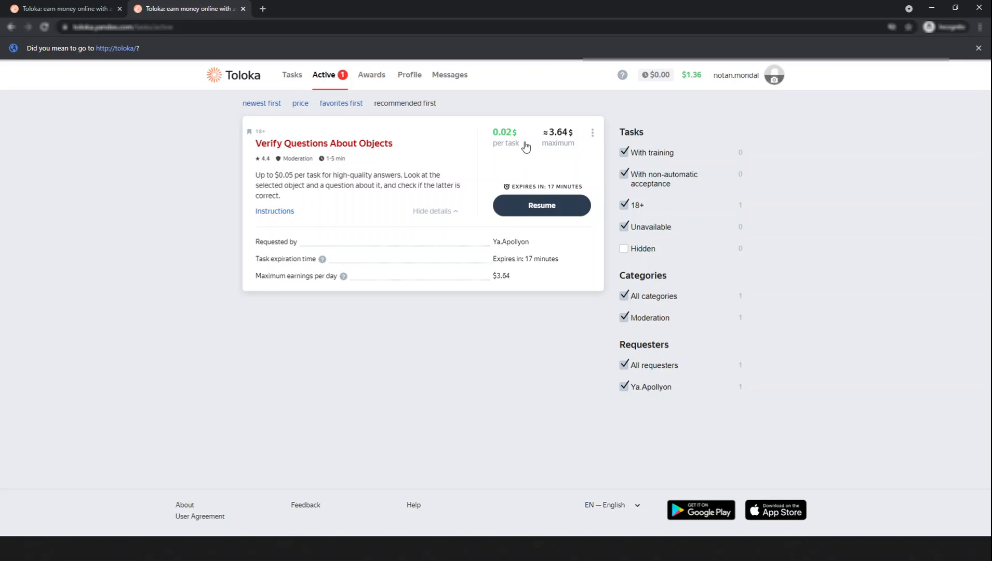
pyautogui.moveTo(277, 185)
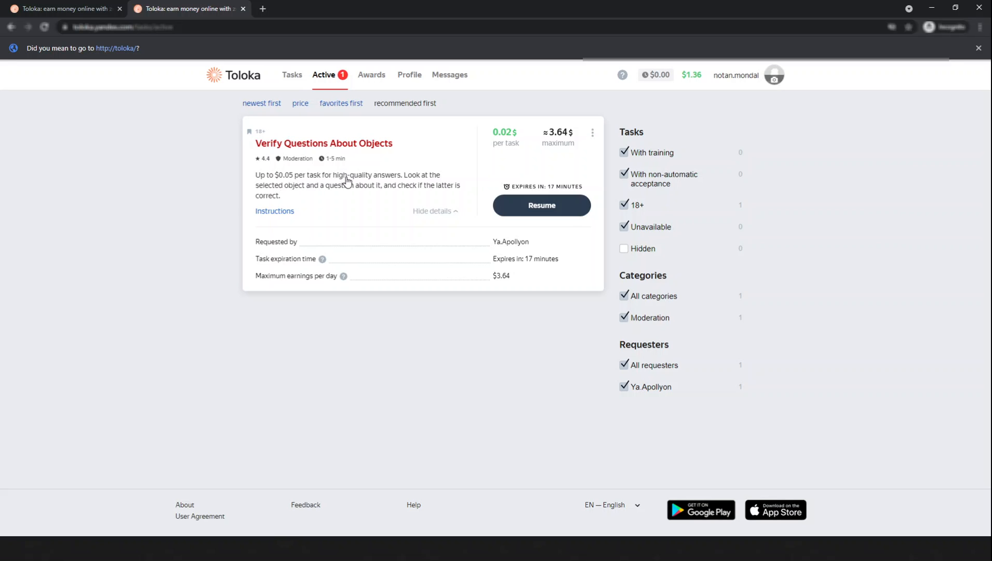
pyautogui.moveTo(385, 181)
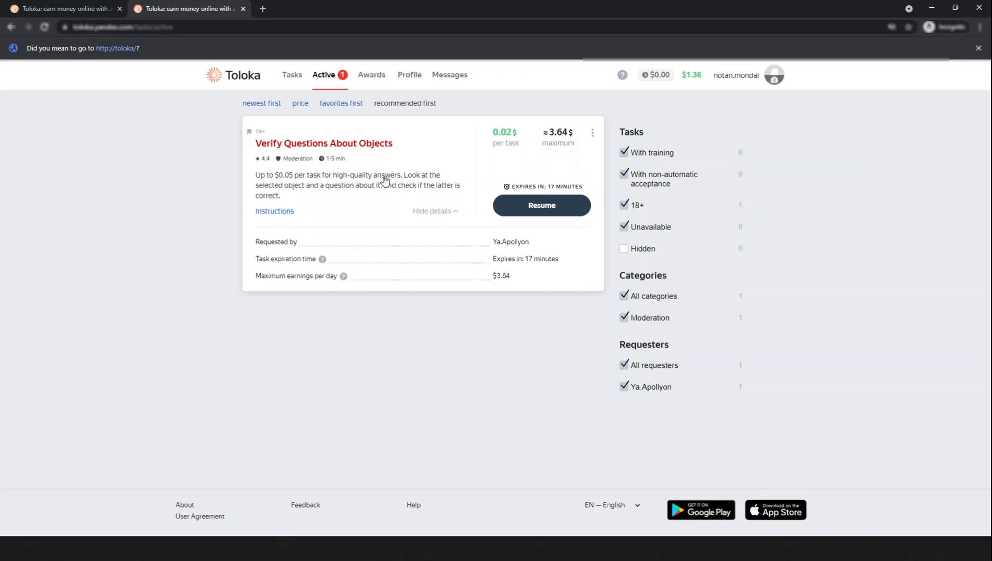
pyautogui.moveTo(327, 185)
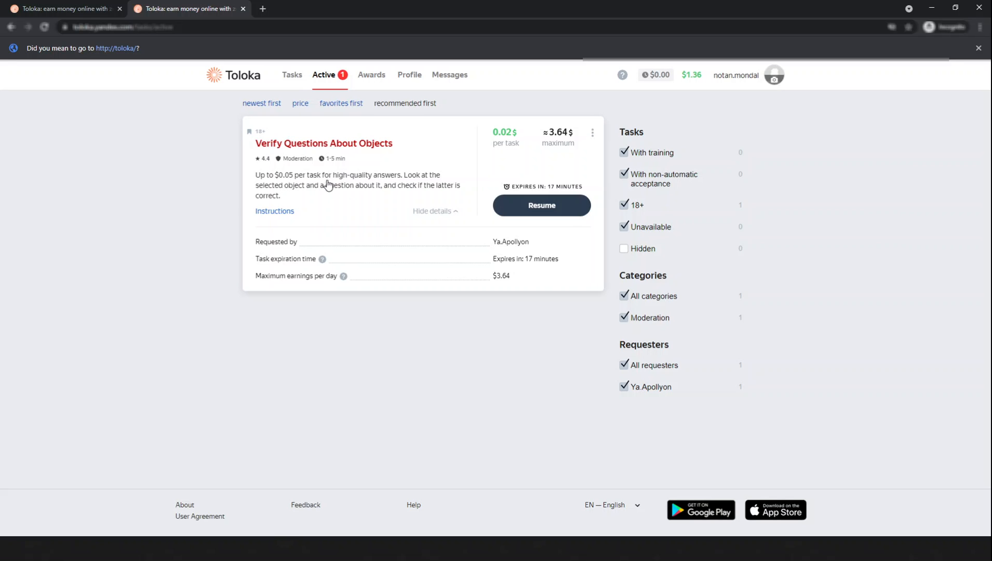
pyautogui.moveTo(515, 139)
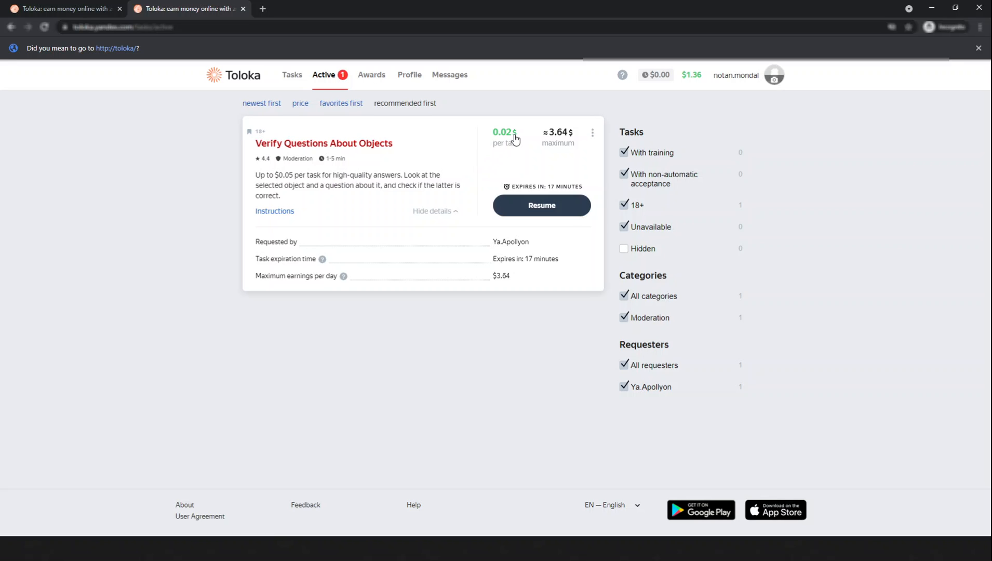
pyautogui.moveTo(472, 157)
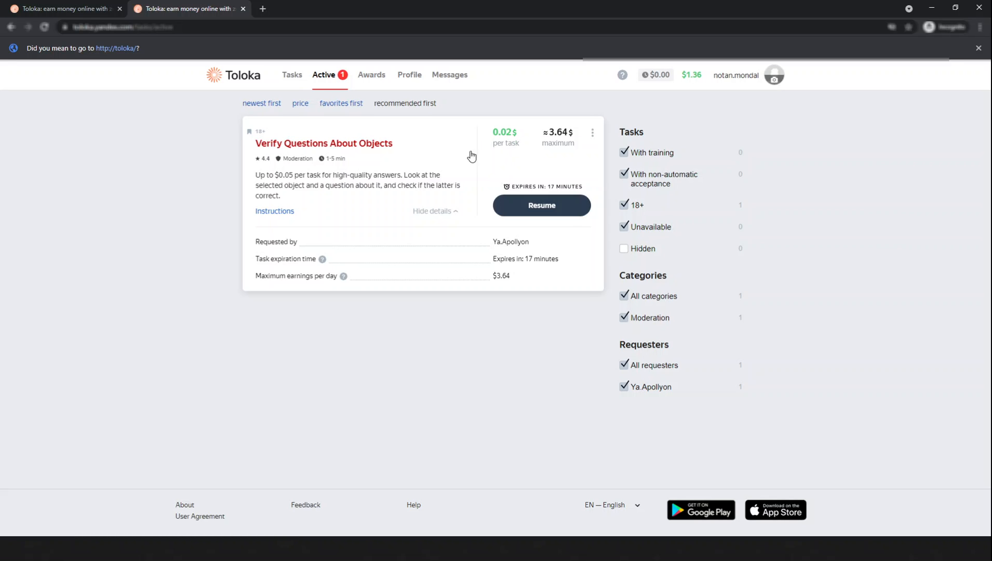
pyautogui.moveTo(324, 190)
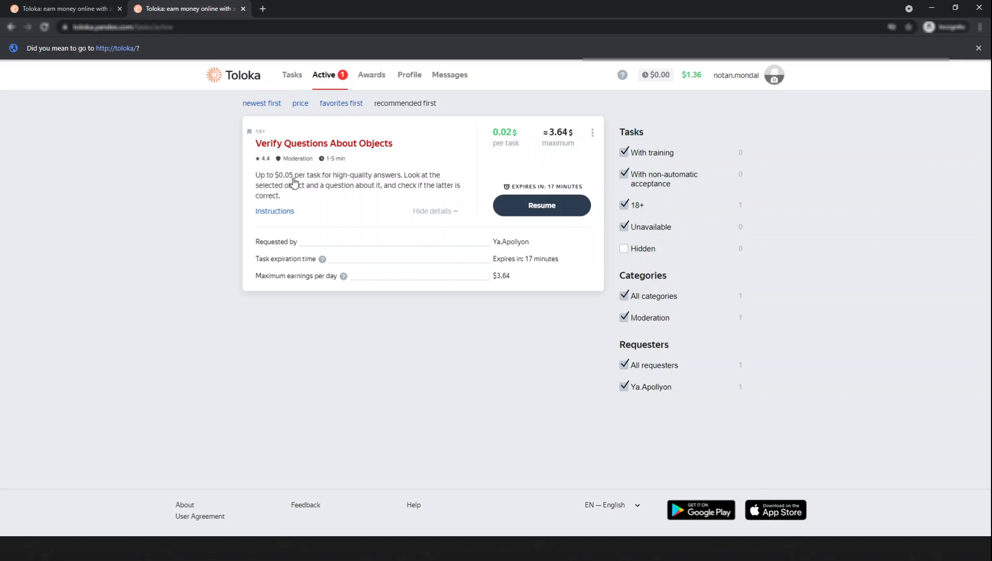
pyautogui.moveTo(379, 188)
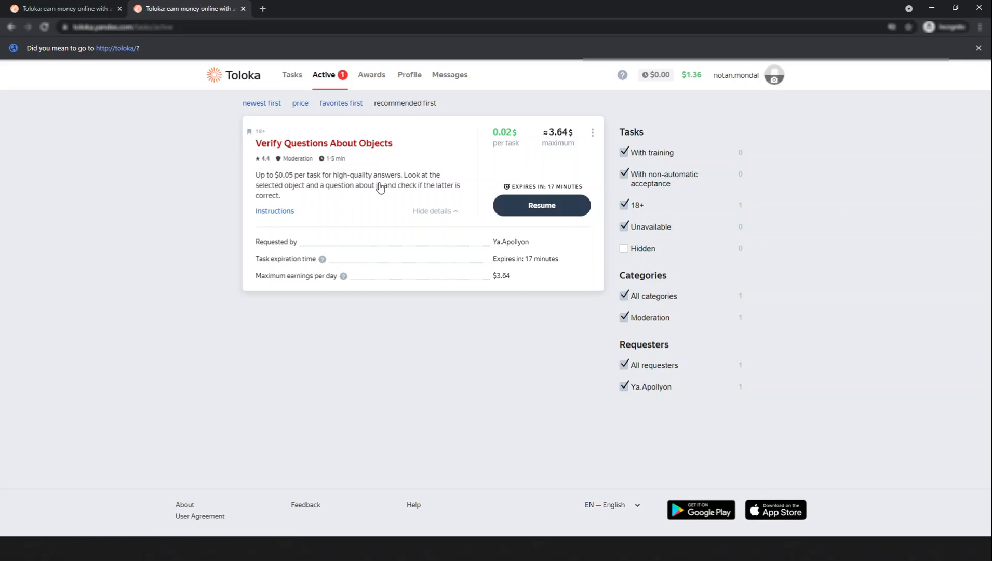
pyautogui.moveTo(375, 224)
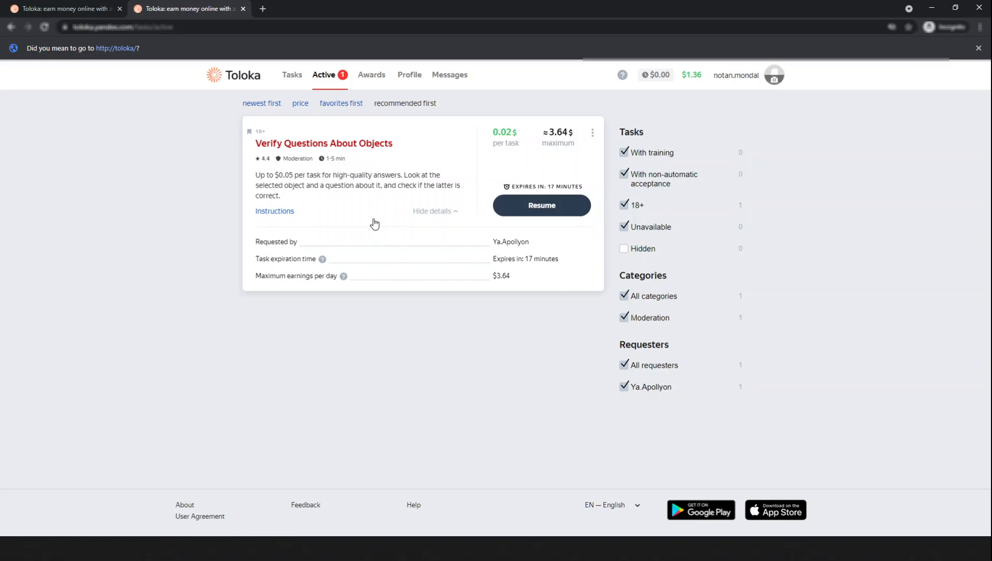
pyautogui.moveTo(510, 252)
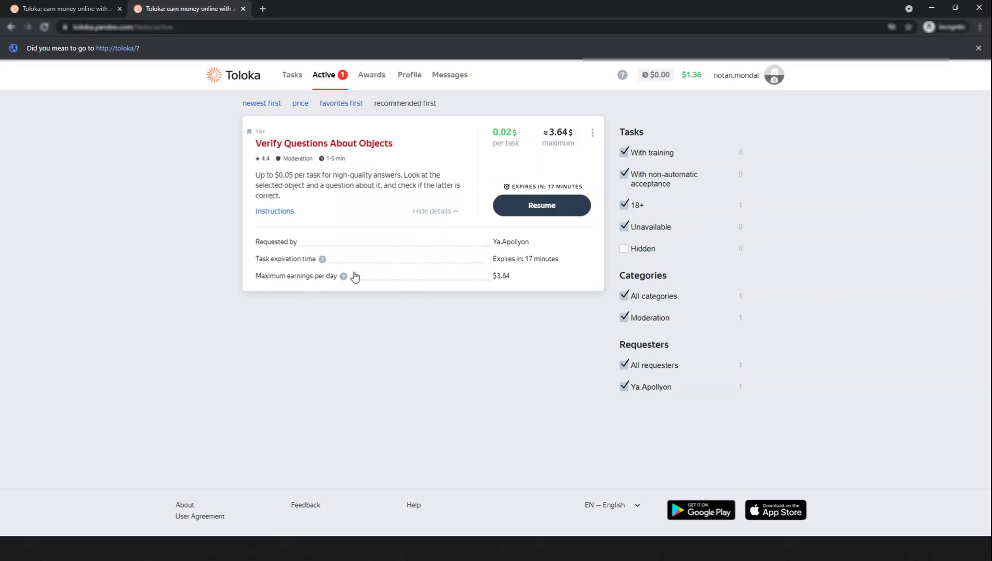
pyautogui.moveTo(504, 286)
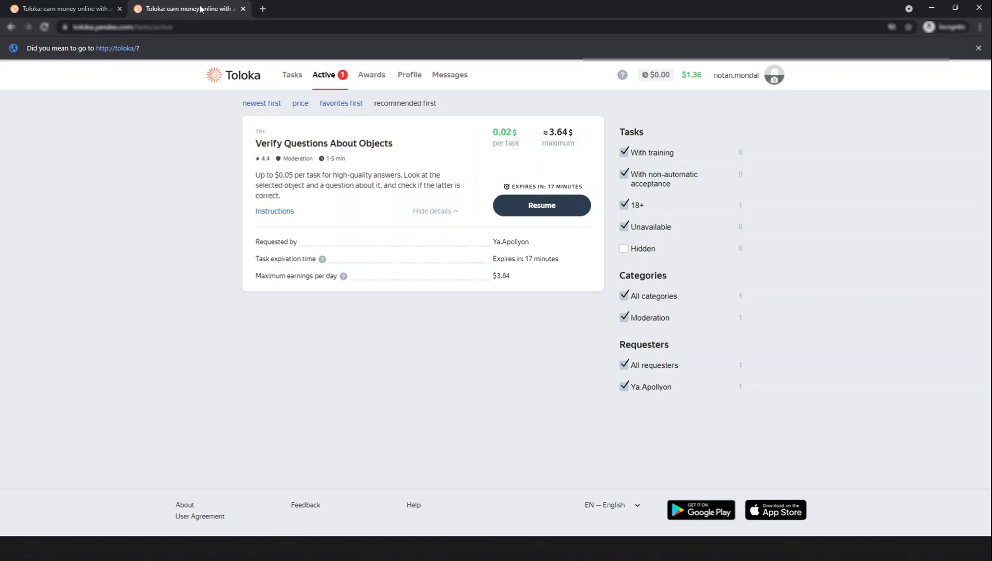
# Step: Resume the Verify Questions About Objects task so item 1, 'Can dog catch it?', appears
pyautogui.click(542, 204)
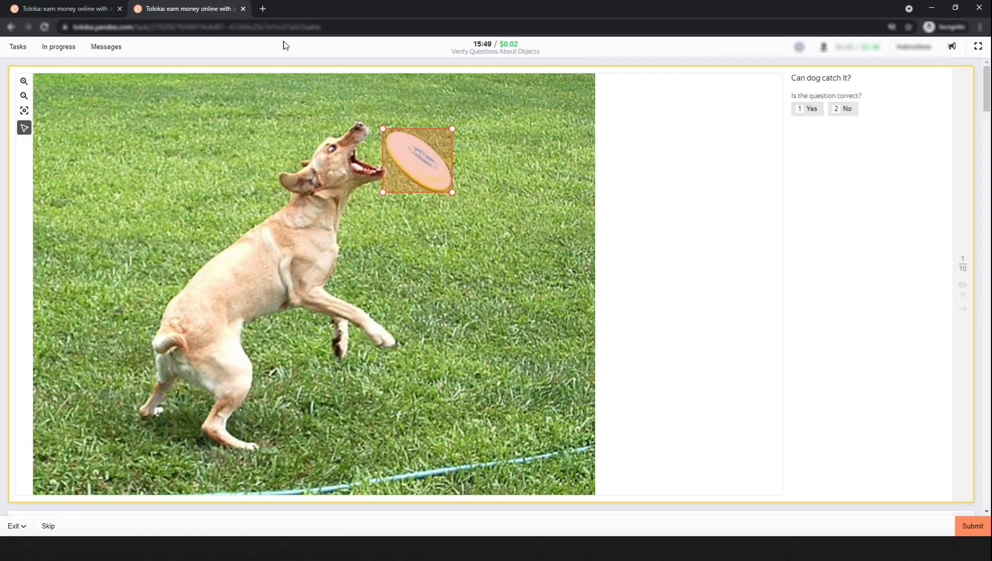
pyautogui.moveTo(584, 112)
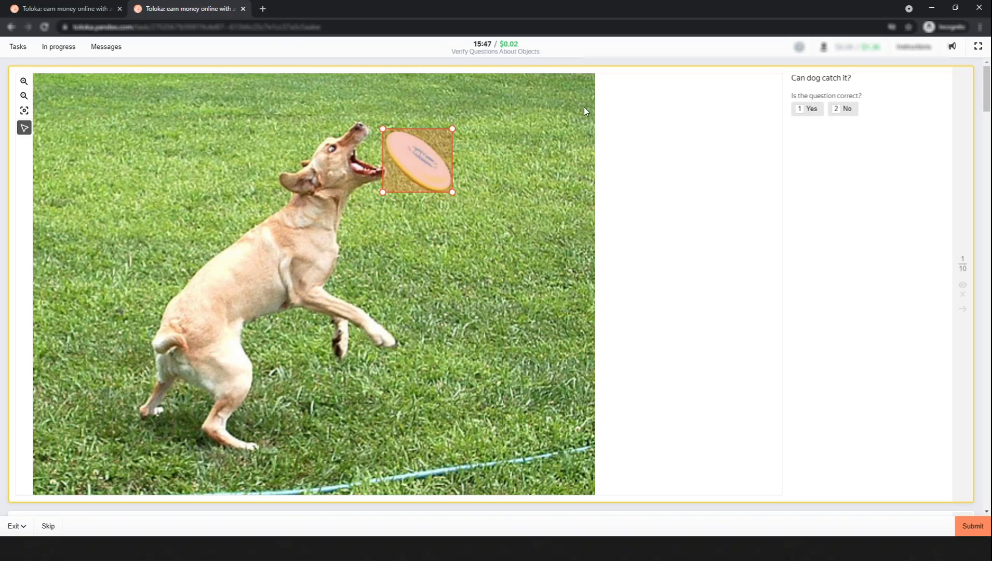
pyautogui.moveTo(786, 108)
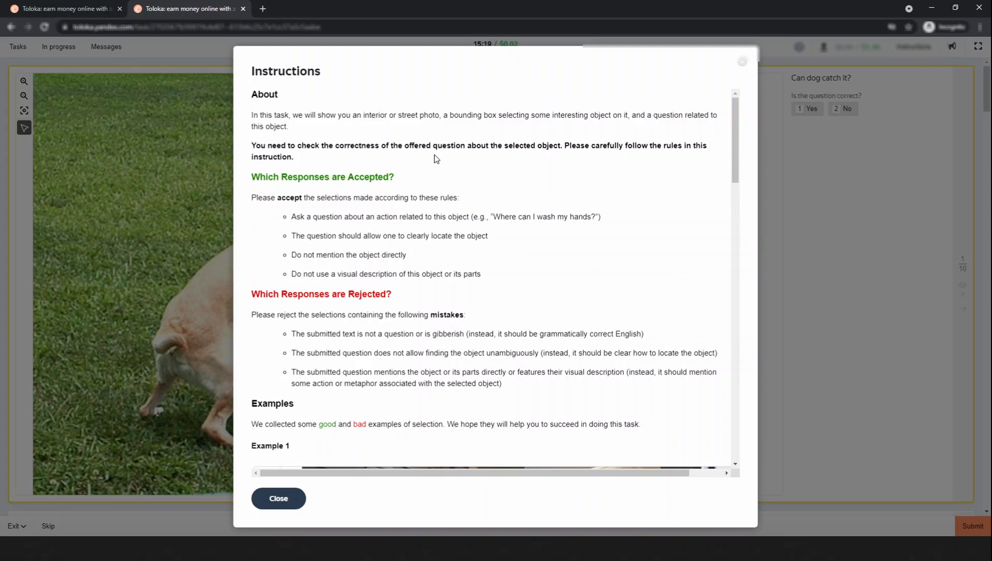
pyautogui.moveTo(584, 156)
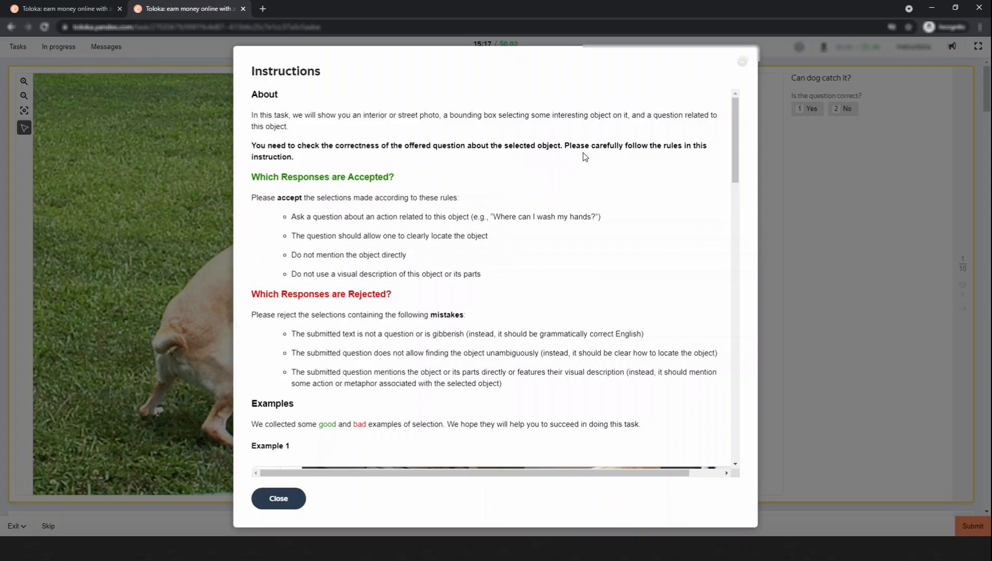
pyautogui.moveTo(704, 160)
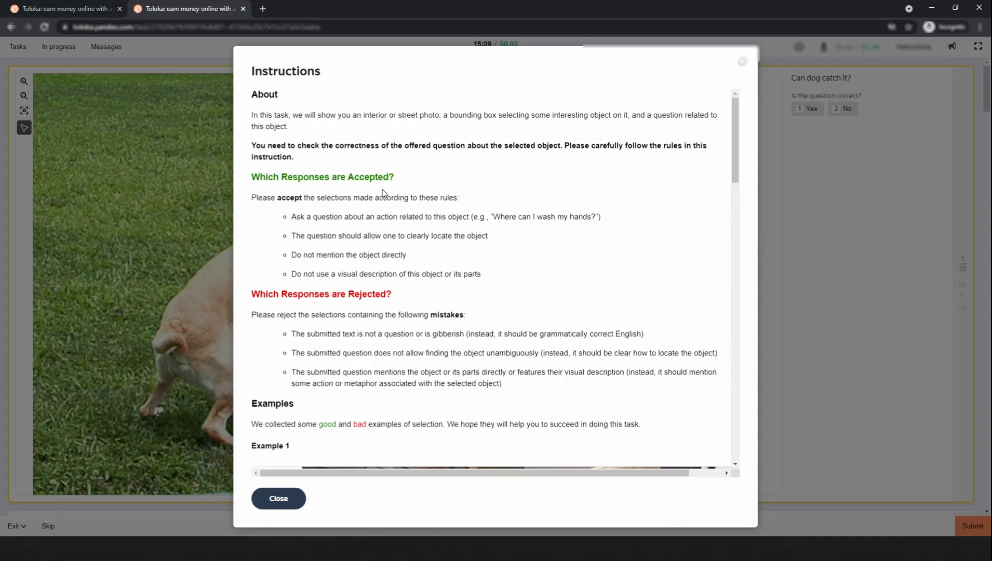
pyautogui.moveTo(376, 193)
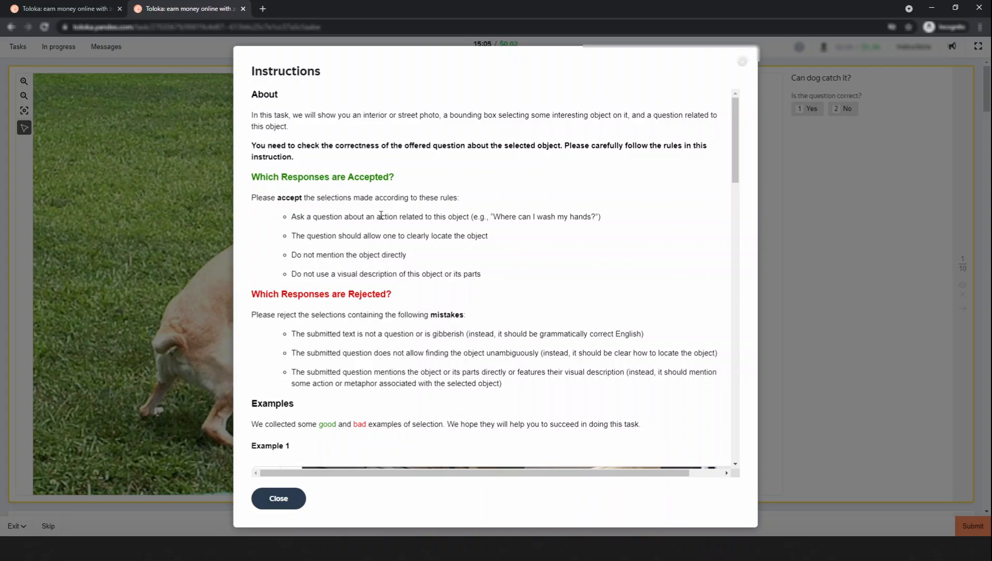
pyautogui.moveTo(304, 230)
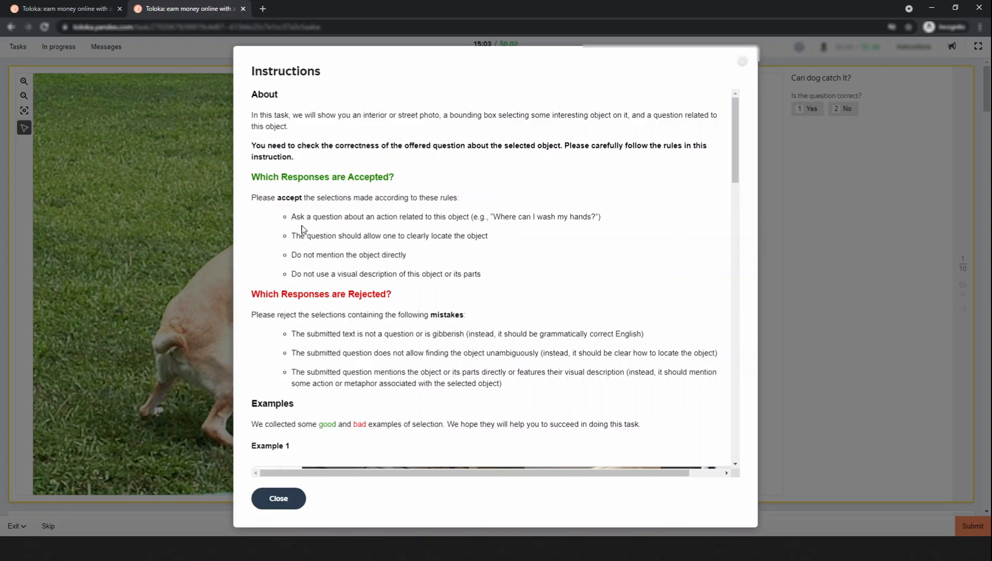
pyautogui.moveTo(382, 225)
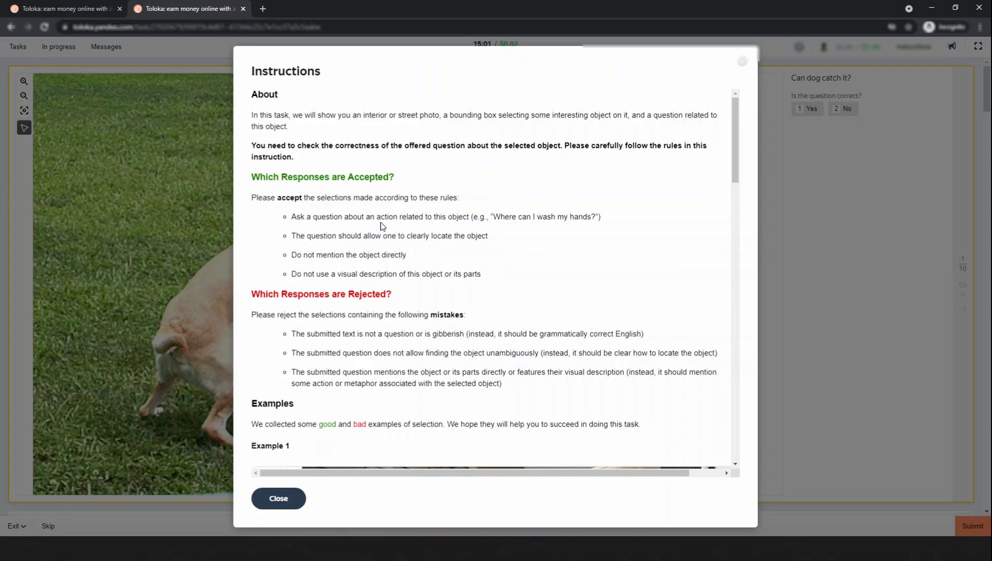
pyautogui.moveTo(456, 228)
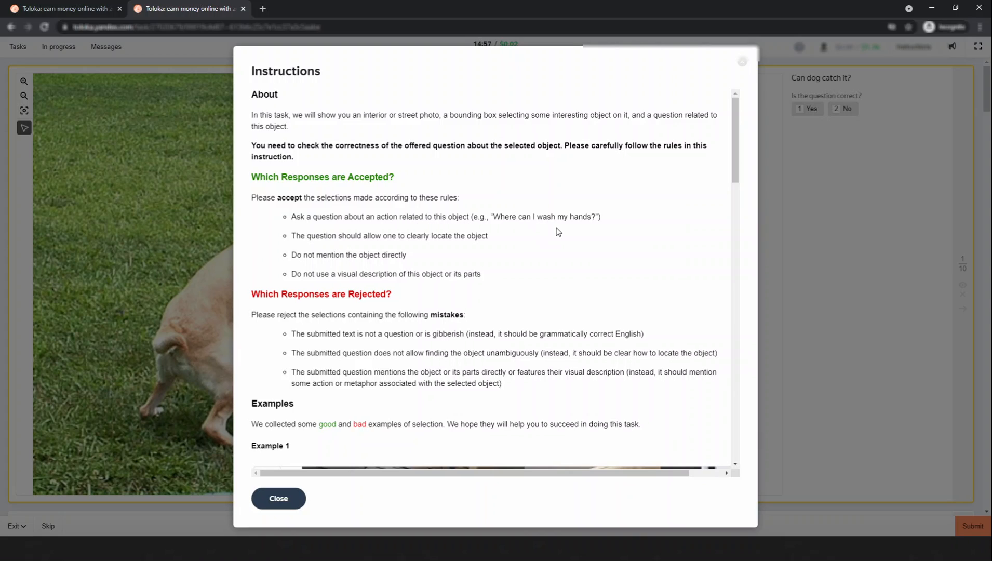
pyautogui.moveTo(373, 250)
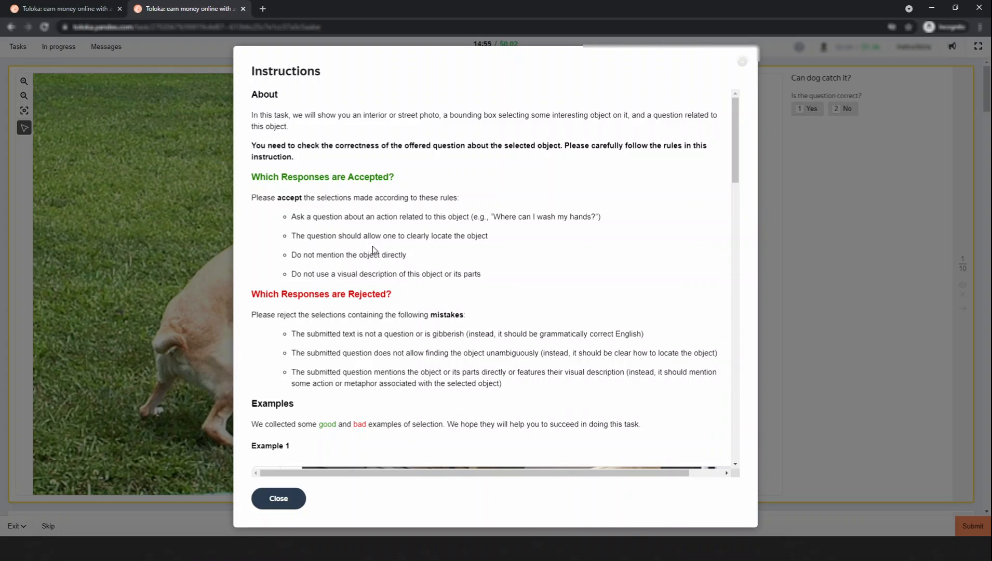
pyautogui.moveTo(430, 248)
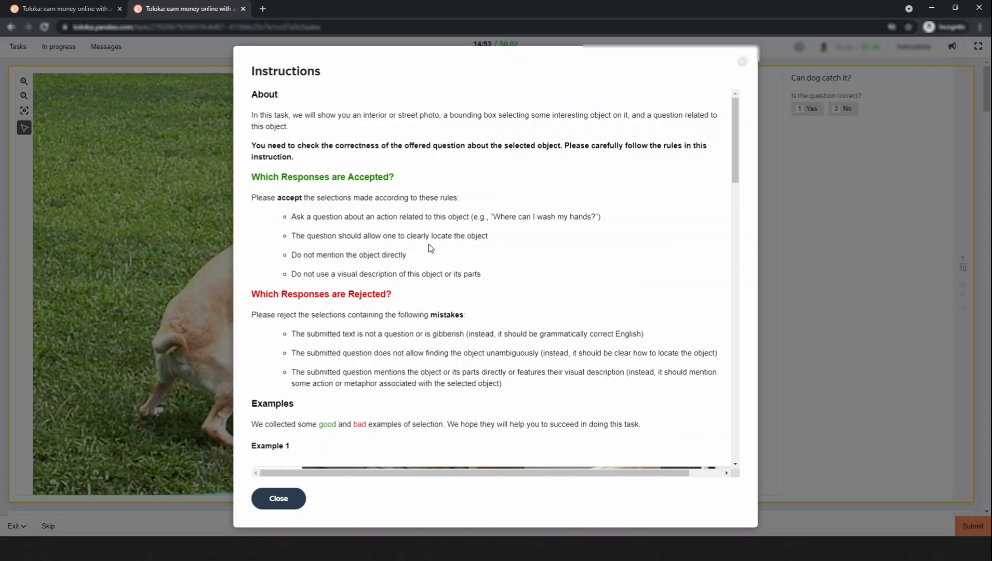
pyautogui.moveTo(354, 266)
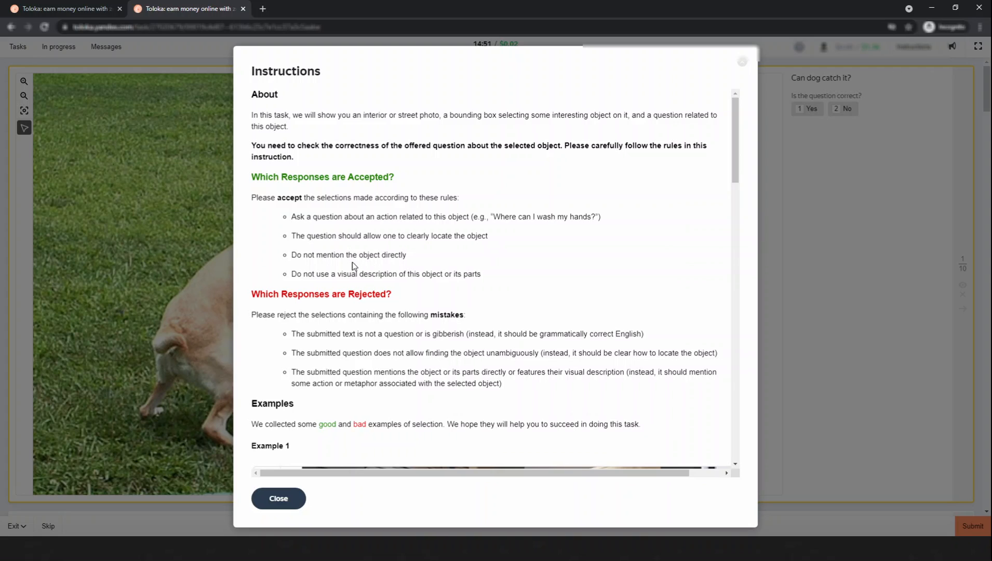
pyautogui.moveTo(410, 264)
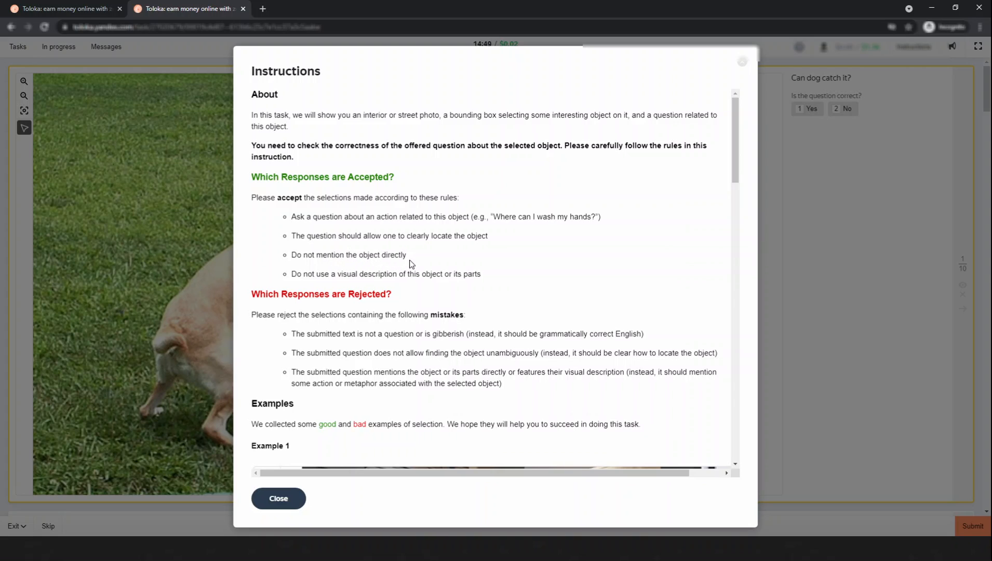
pyautogui.moveTo(430, 286)
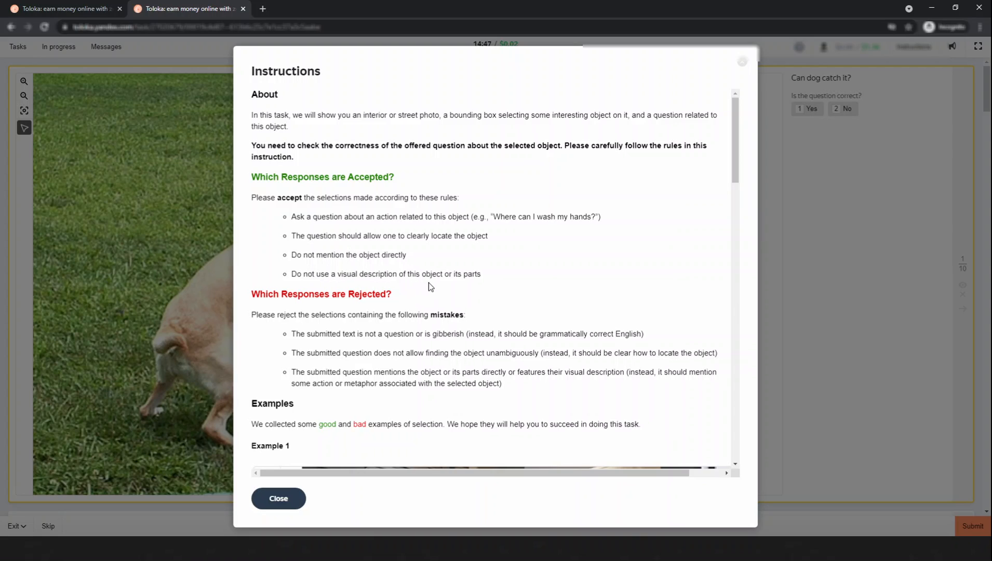
pyautogui.moveTo(487, 285)
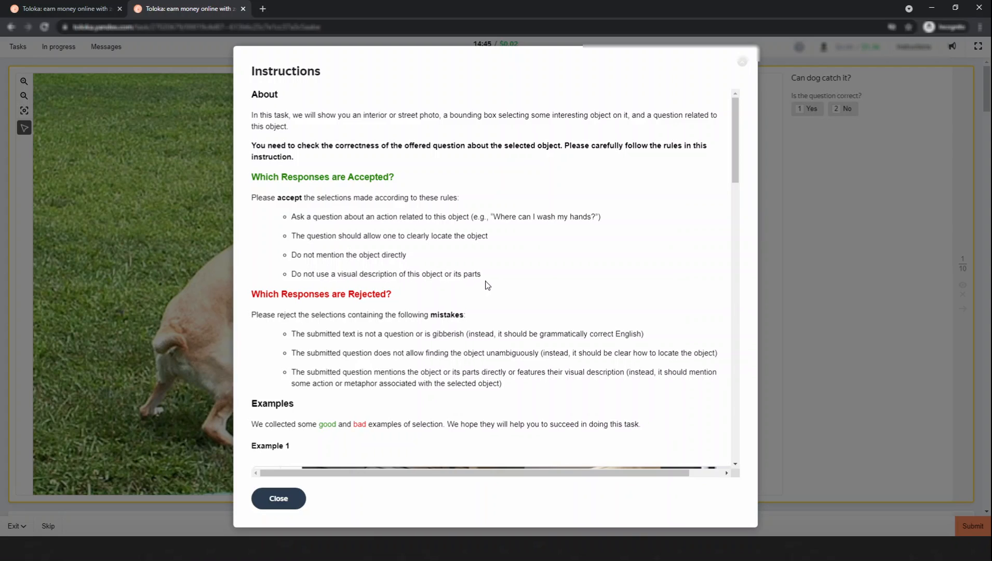
pyautogui.moveTo(393, 272)
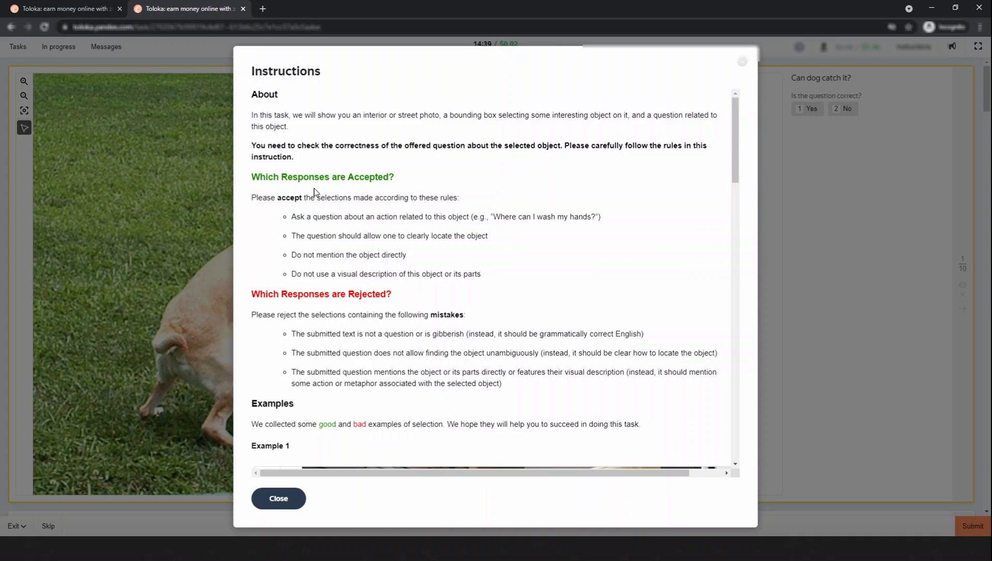
pyautogui.moveTo(292, 216); pyautogui.dragTo(481, 274)
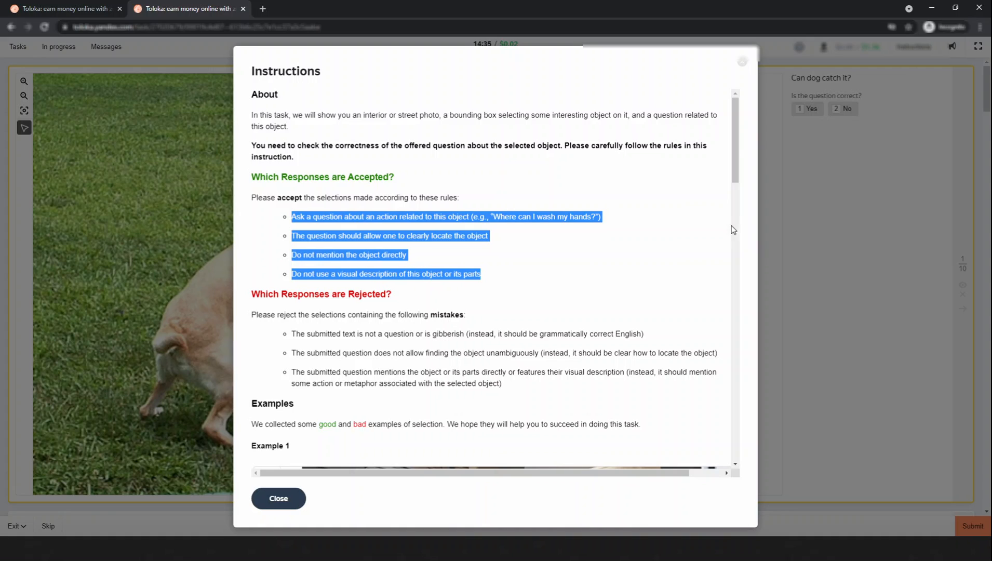
pyautogui.scroll(-3)
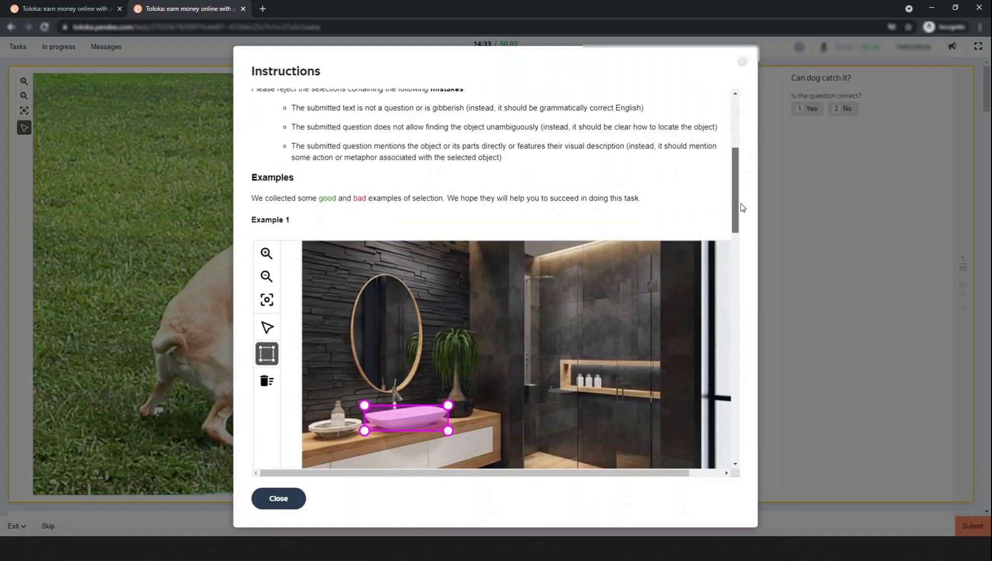
pyautogui.scroll(-3)
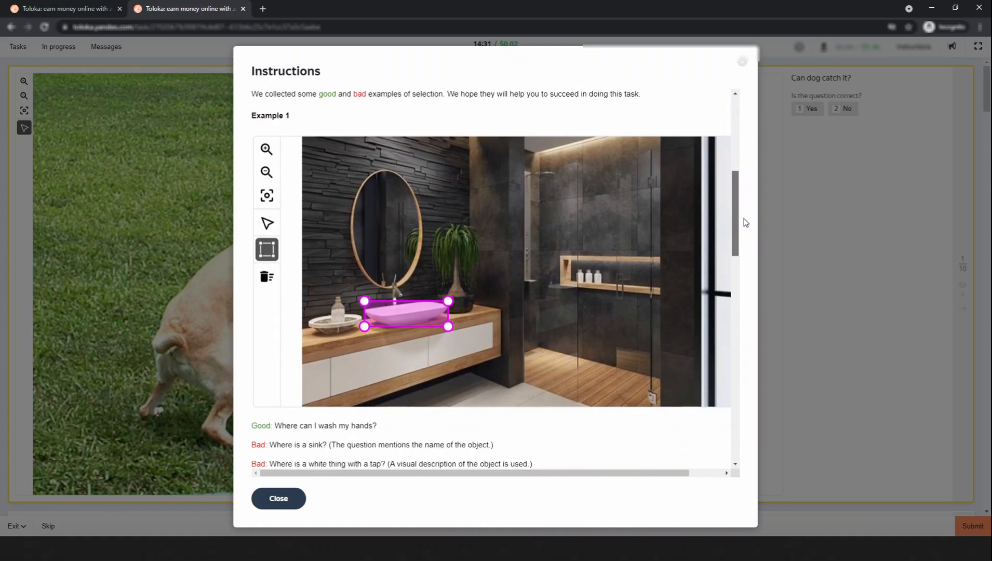
pyautogui.scroll(-3)
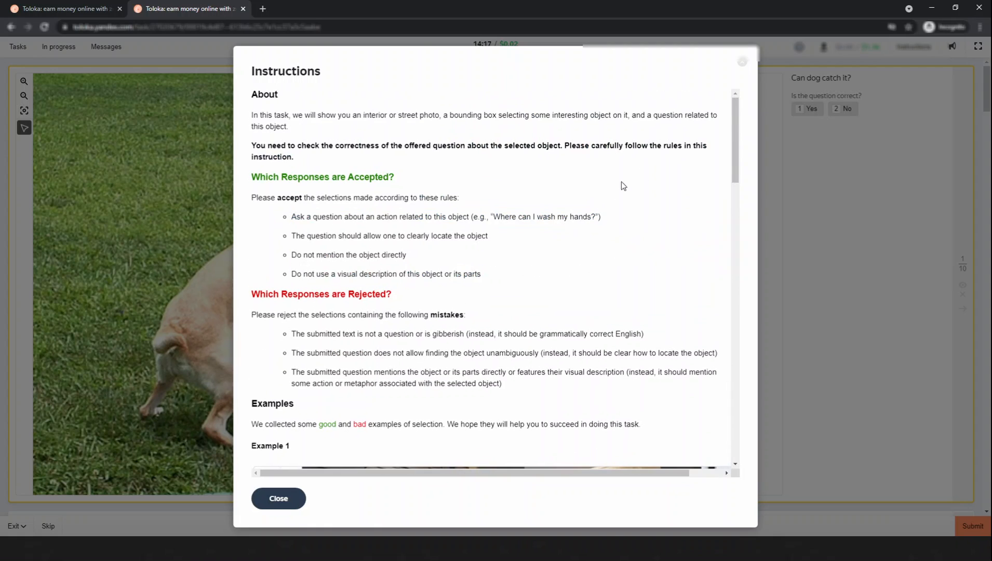
pyautogui.scroll(-3)
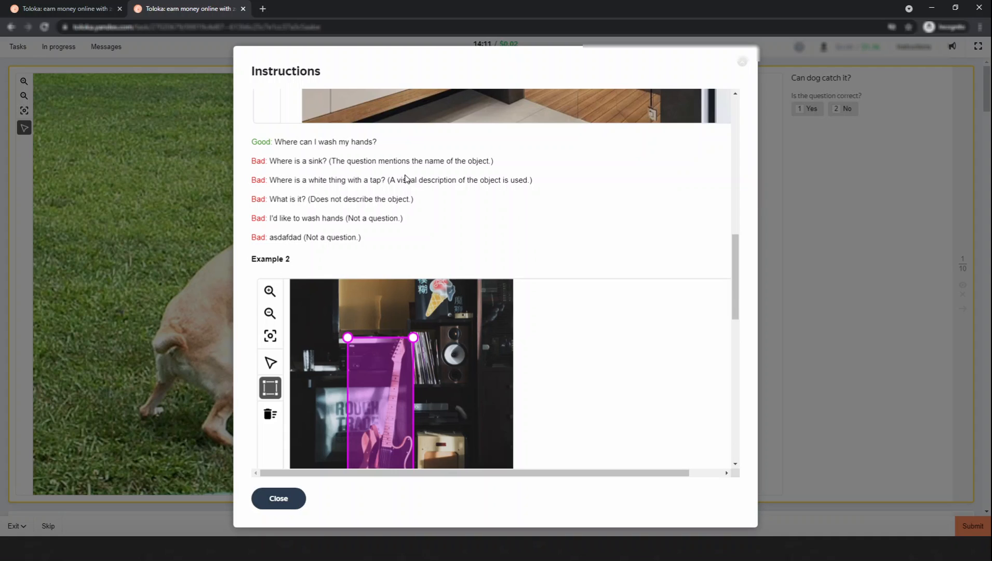
pyautogui.moveTo(423, 170)
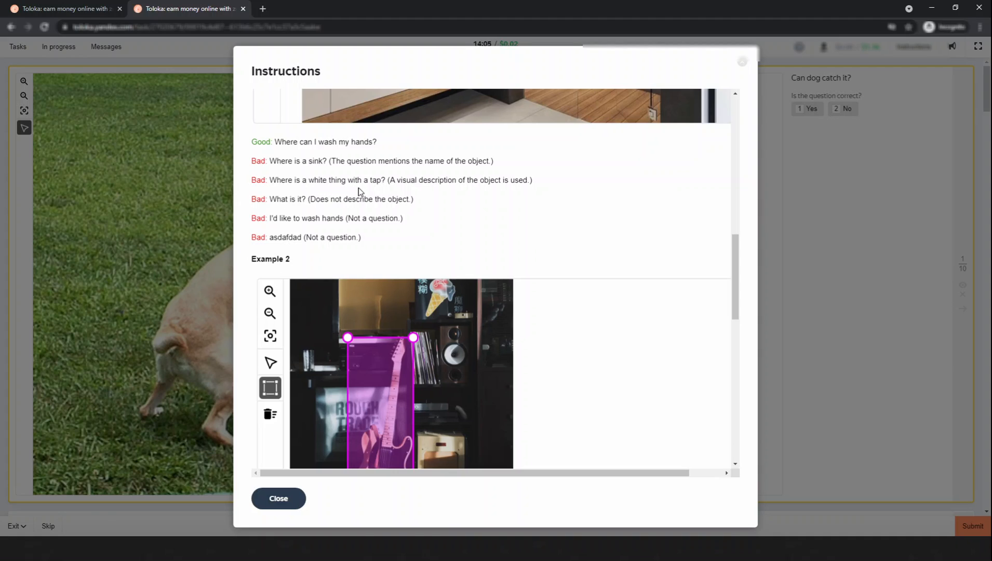
pyautogui.scroll(-3)
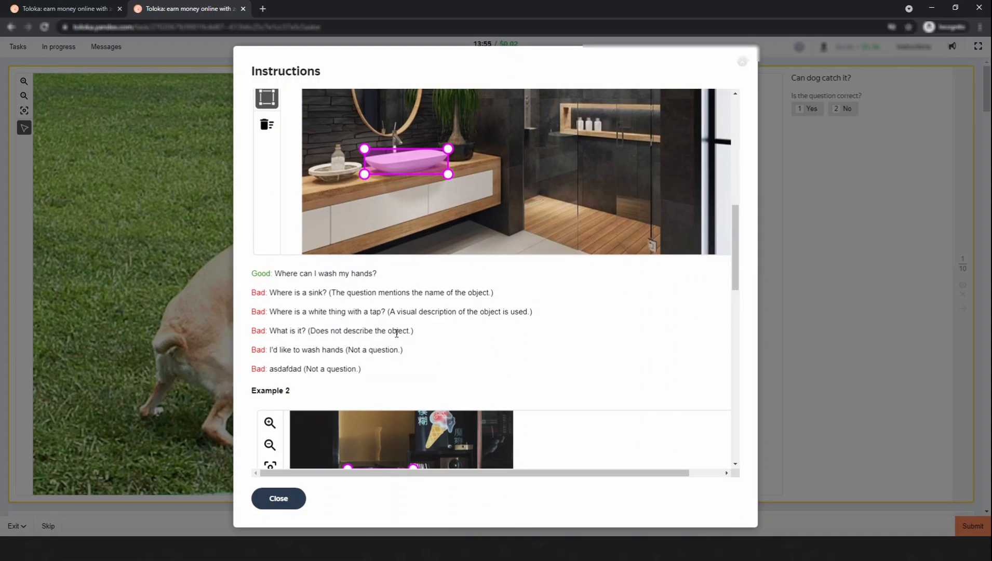
pyautogui.moveTo(293, 363)
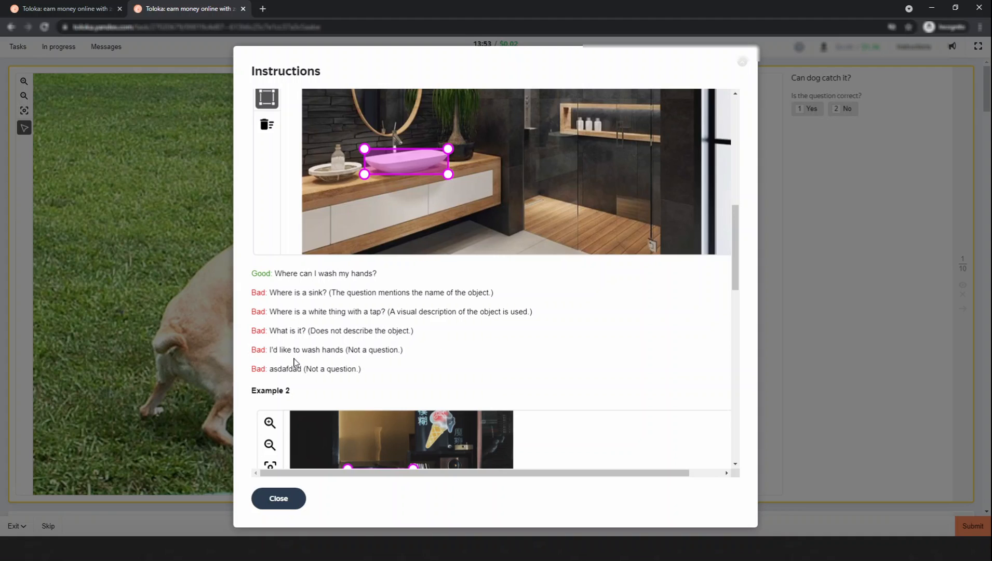
pyautogui.moveTo(396, 358)
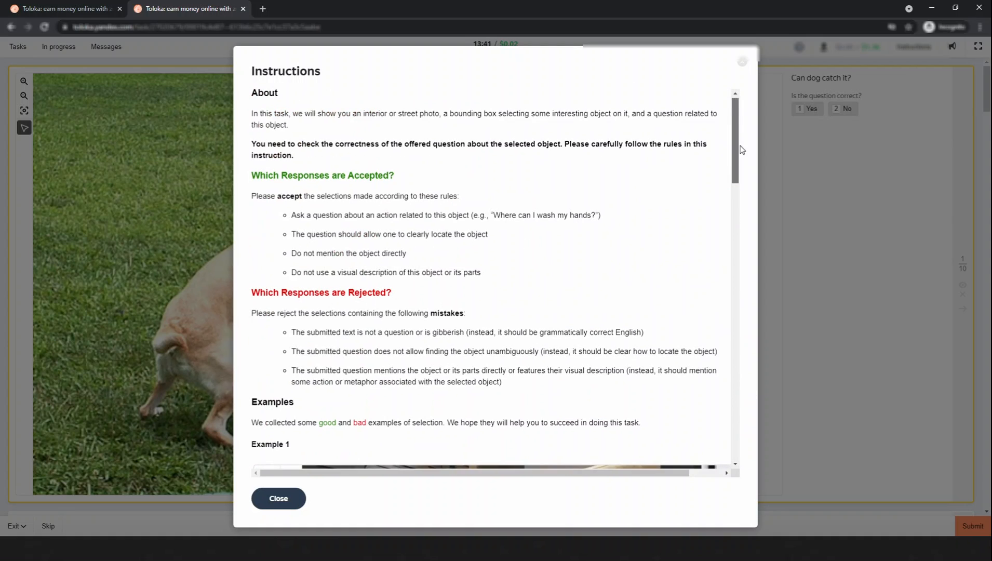
pyautogui.scroll(-3)
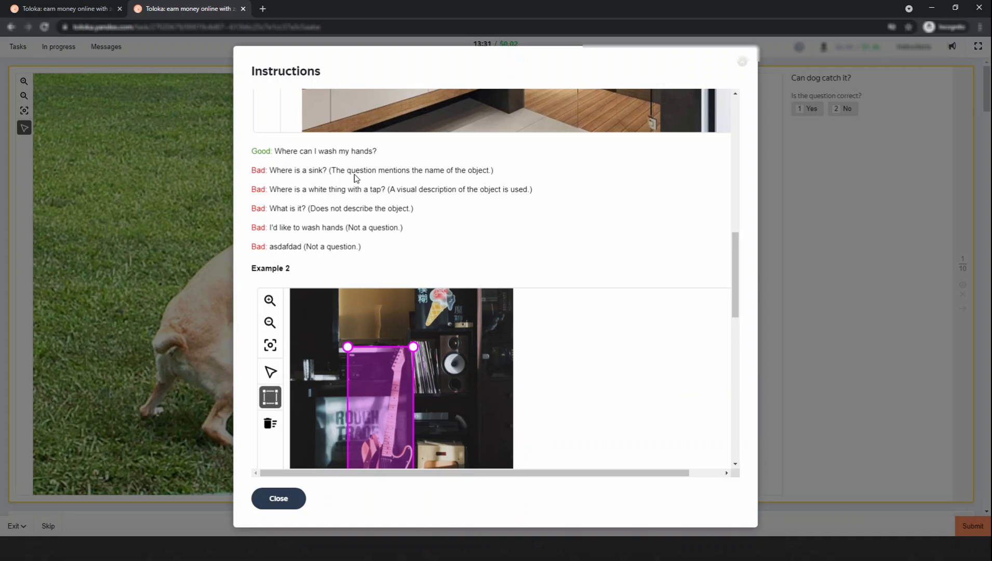
pyautogui.moveTo(329, 351)
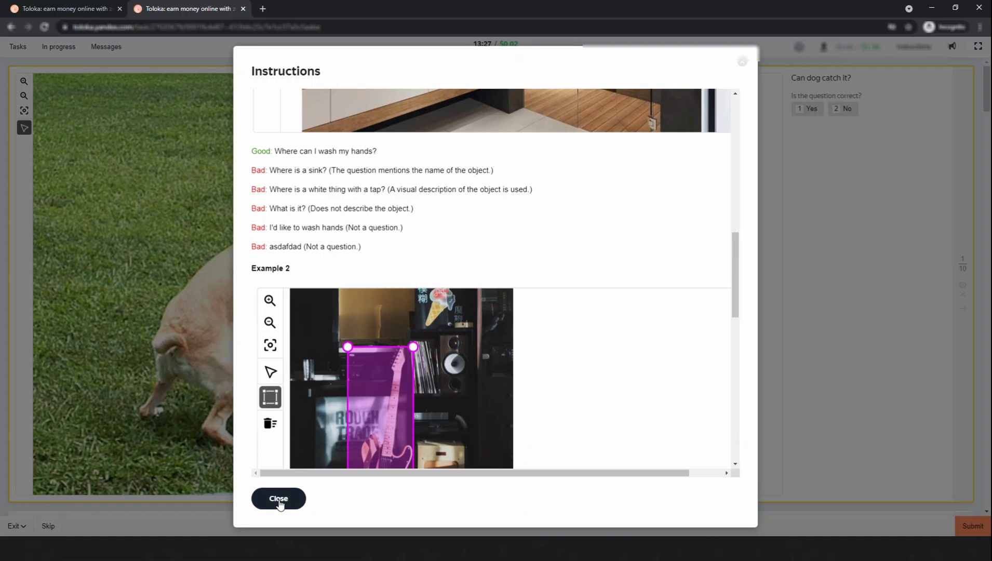
# Step: Mark 'Can dog catch it?' as not correct, with the reason that it mentions the object
pyautogui.click(278, 498)
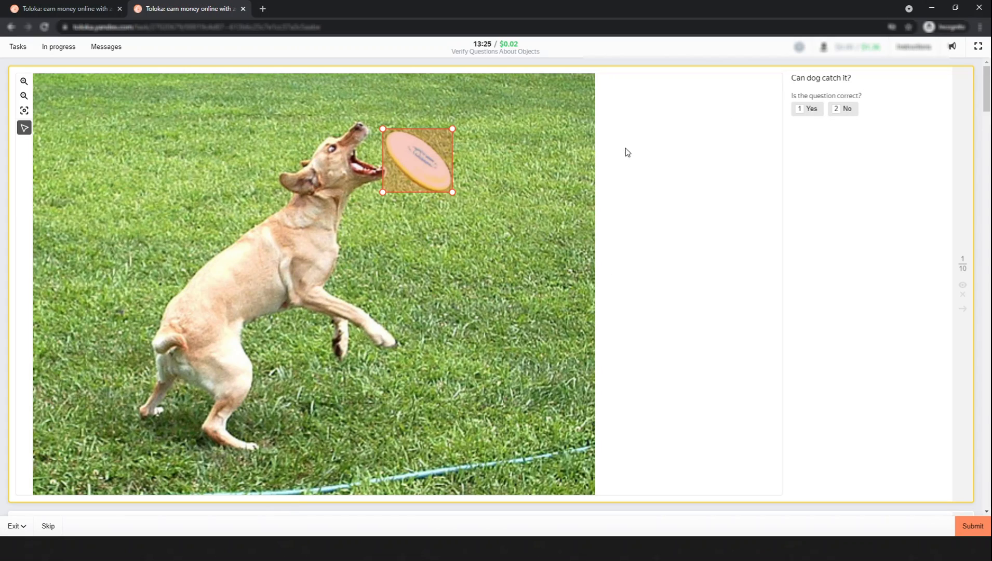
pyautogui.moveTo(856, 80)
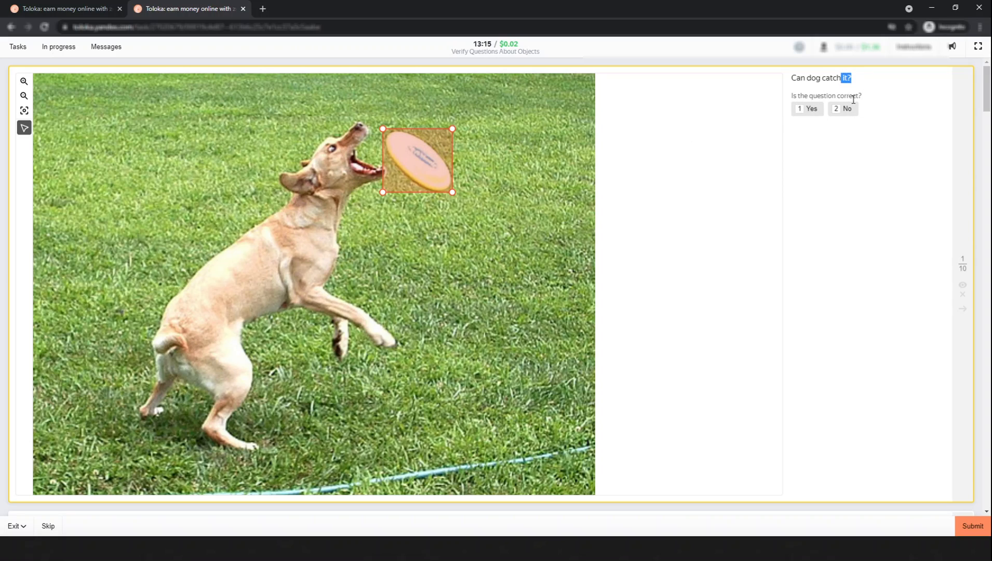
pyautogui.click(842, 108)
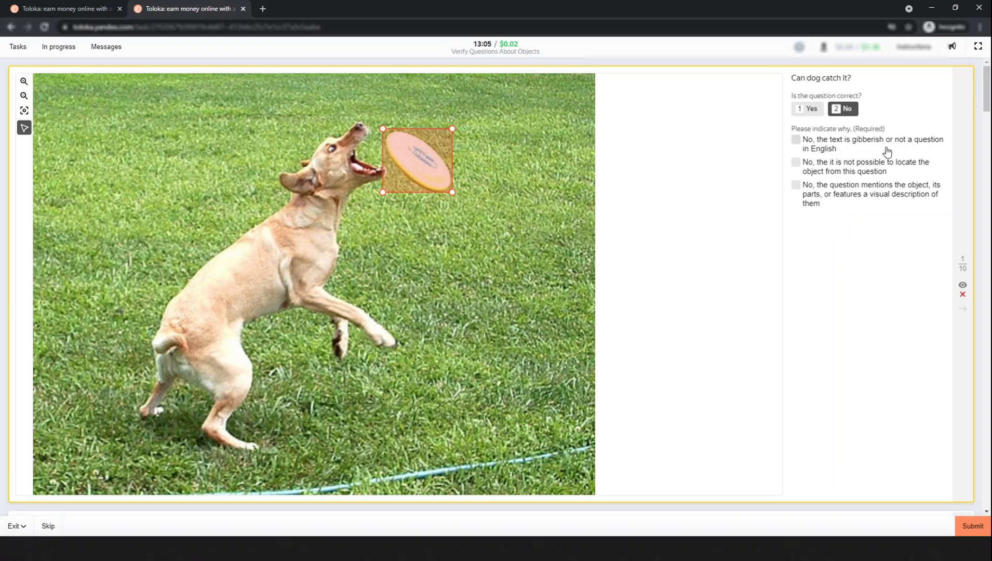
pyautogui.moveTo(822, 155)
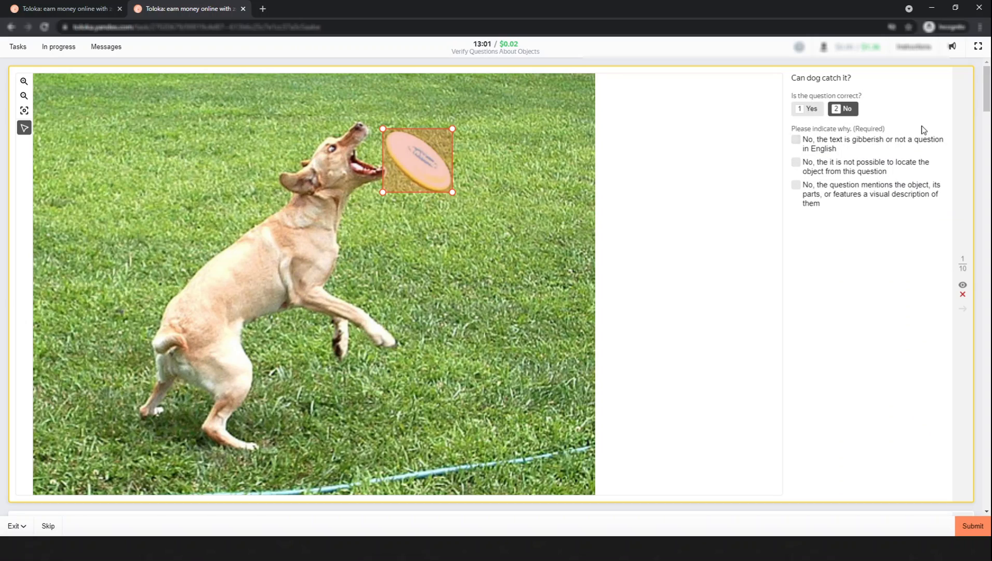
pyautogui.moveTo(848, 174)
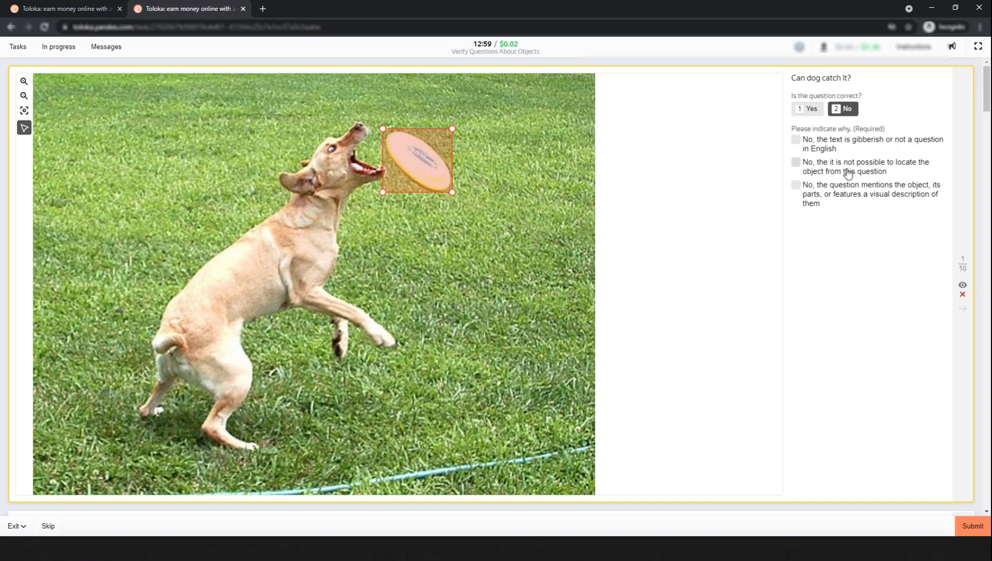
pyautogui.moveTo(871, 175)
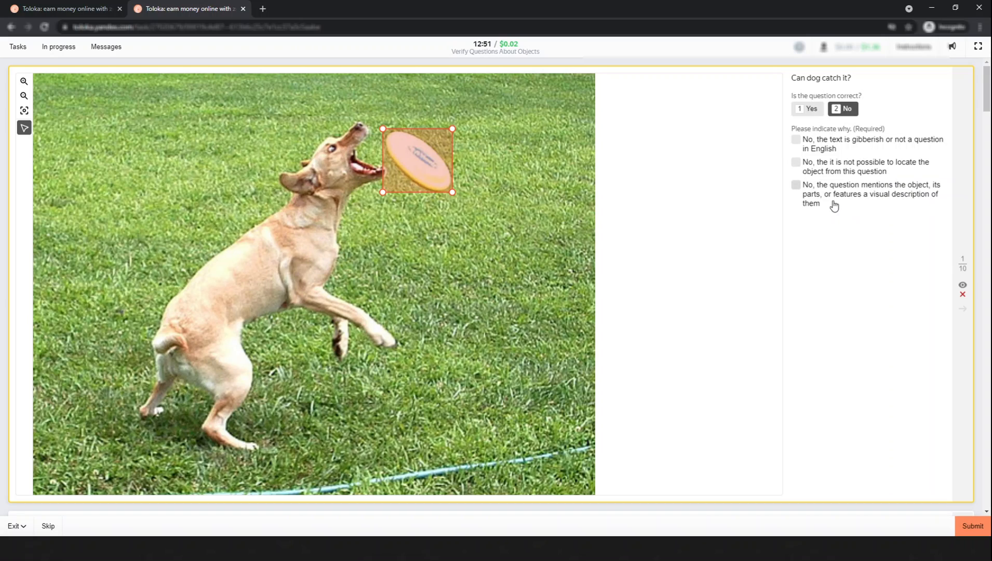
pyautogui.moveTo(848, 213)
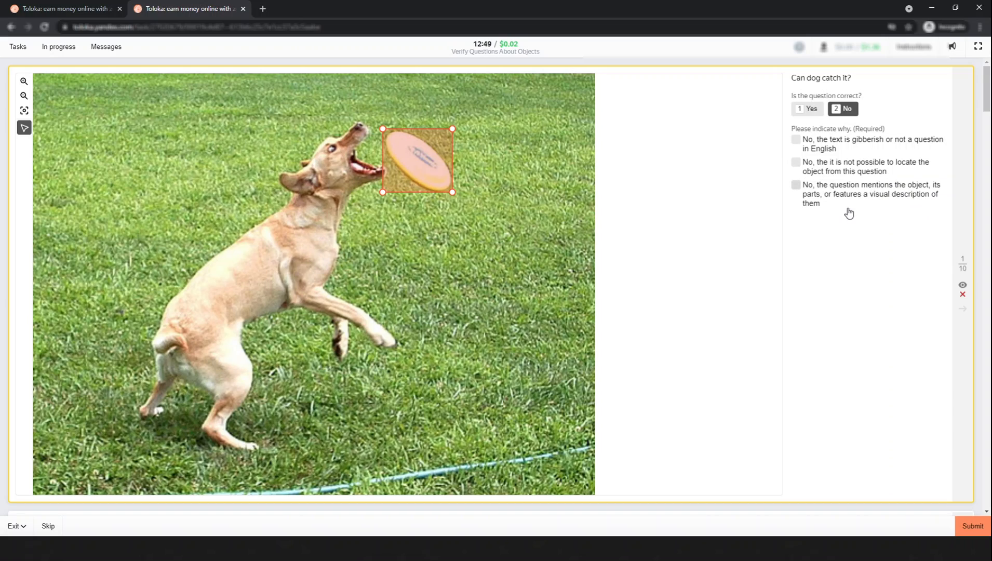
pyautogui.click(796, 185)
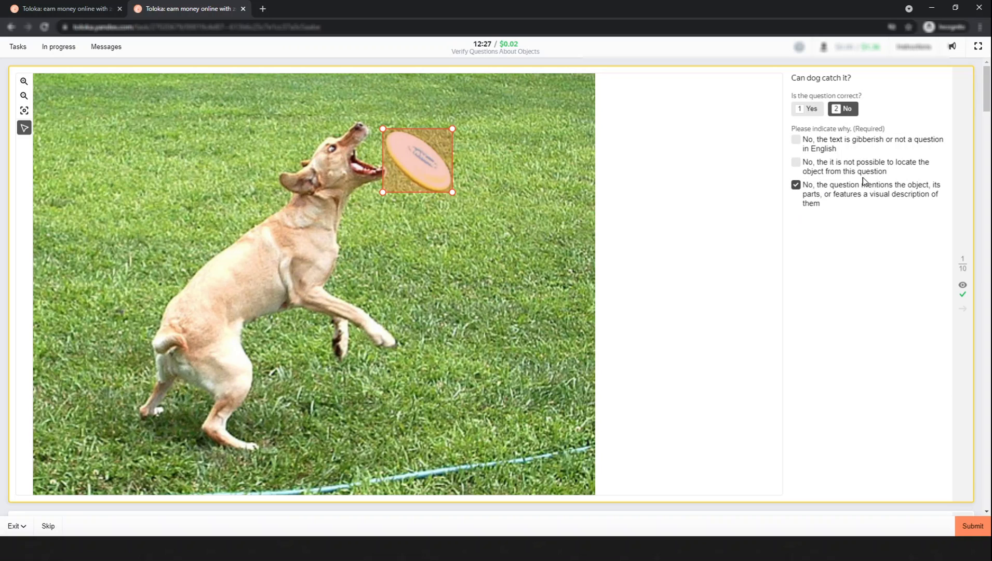
pyautogui.click(972, 526)
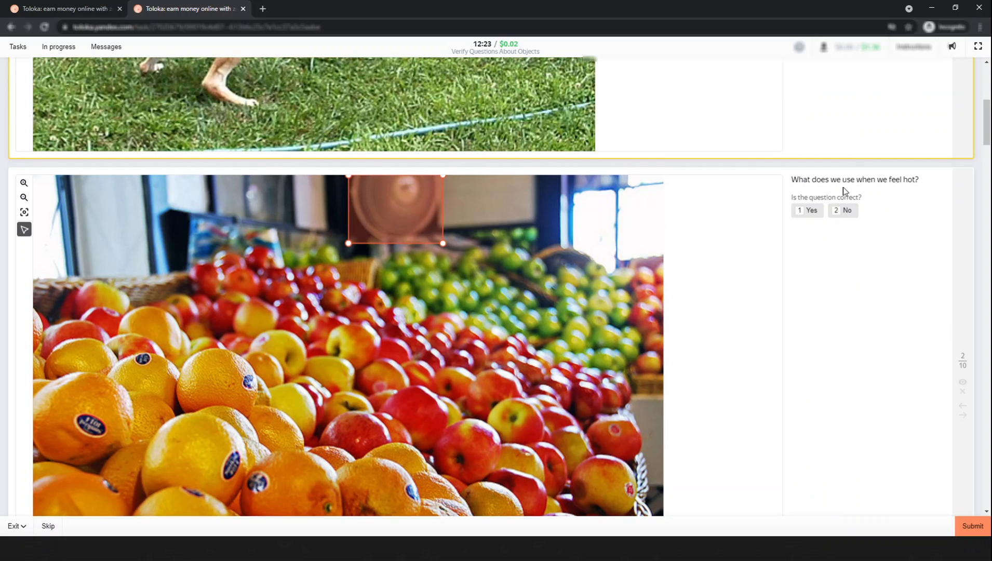
pyautogui.moveTo(910, 190)
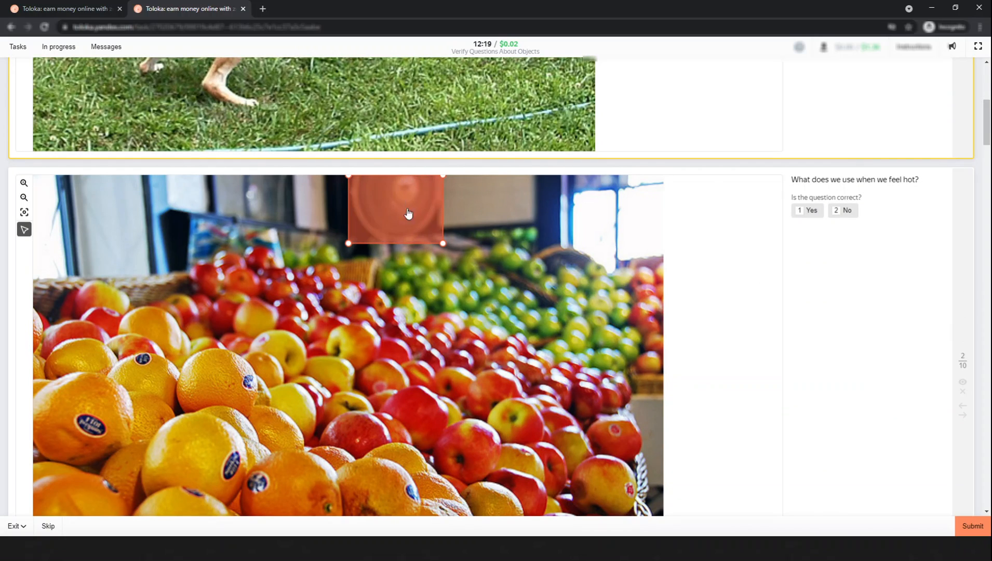
# Step: Mark the fan question correct and answer the following questions, including sun protection, up to item 6
pyautogui.click(807, 210)
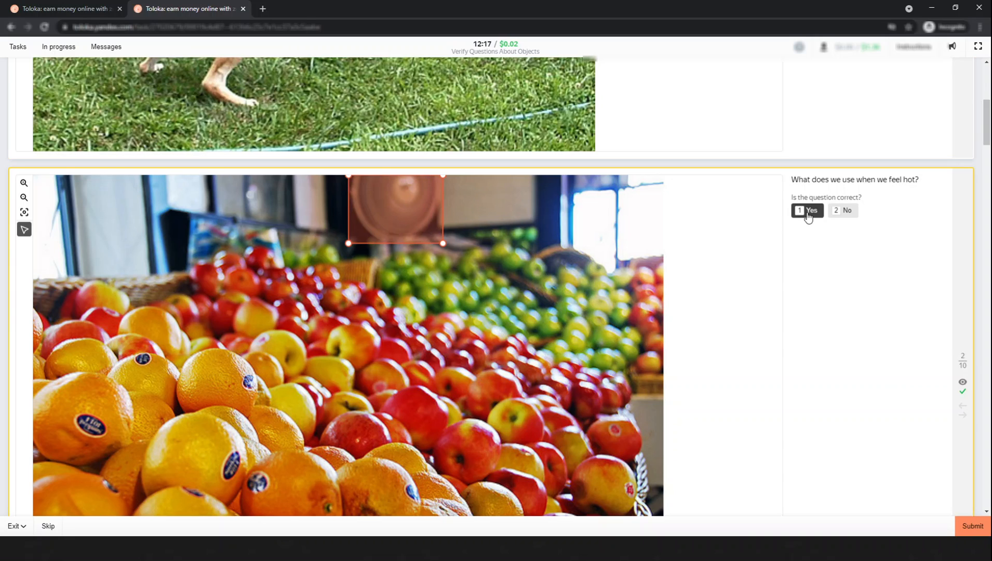
pyautogui.click(808, 210)
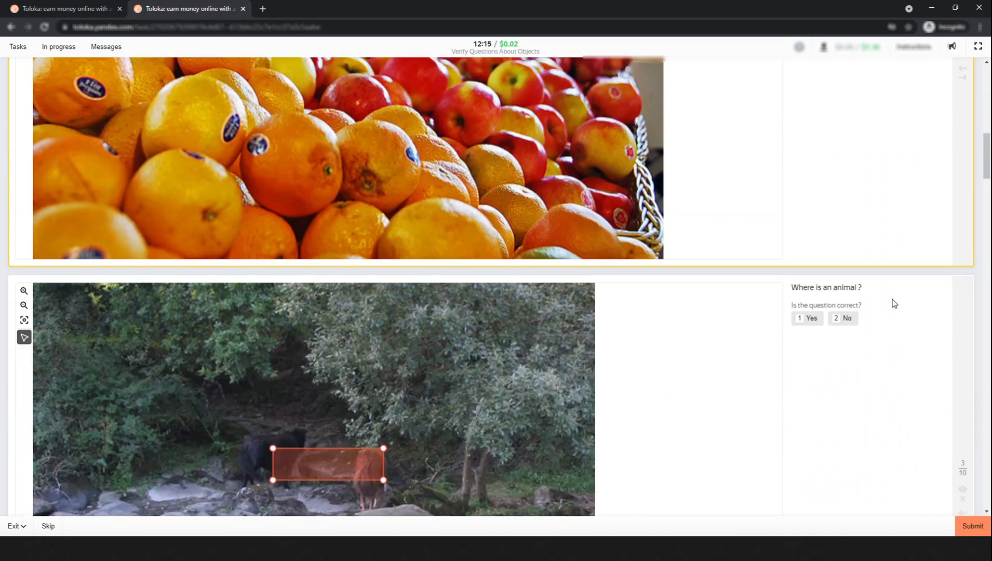
pyautogui.scroll(-3)
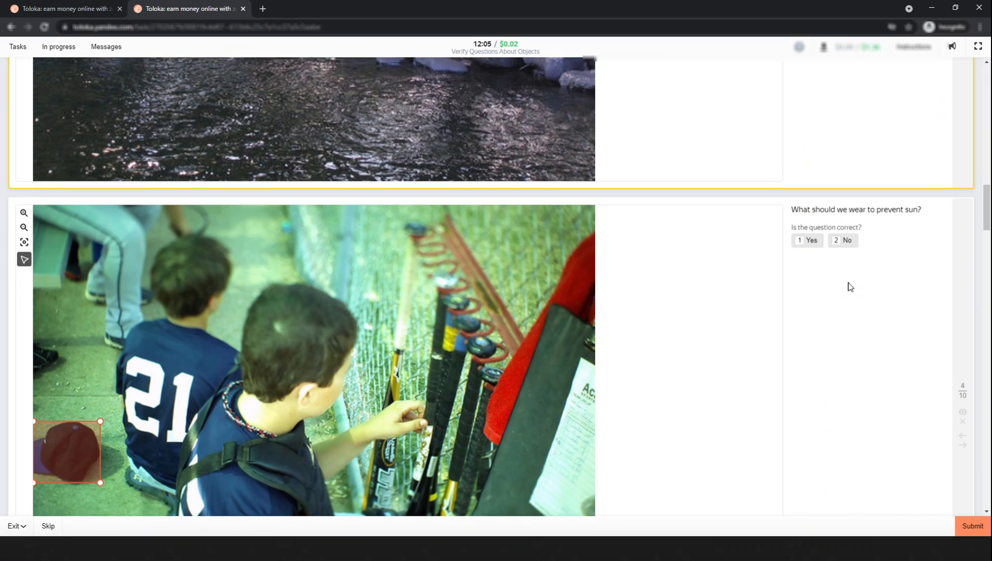
pyautogui.moveTo(880, 223)
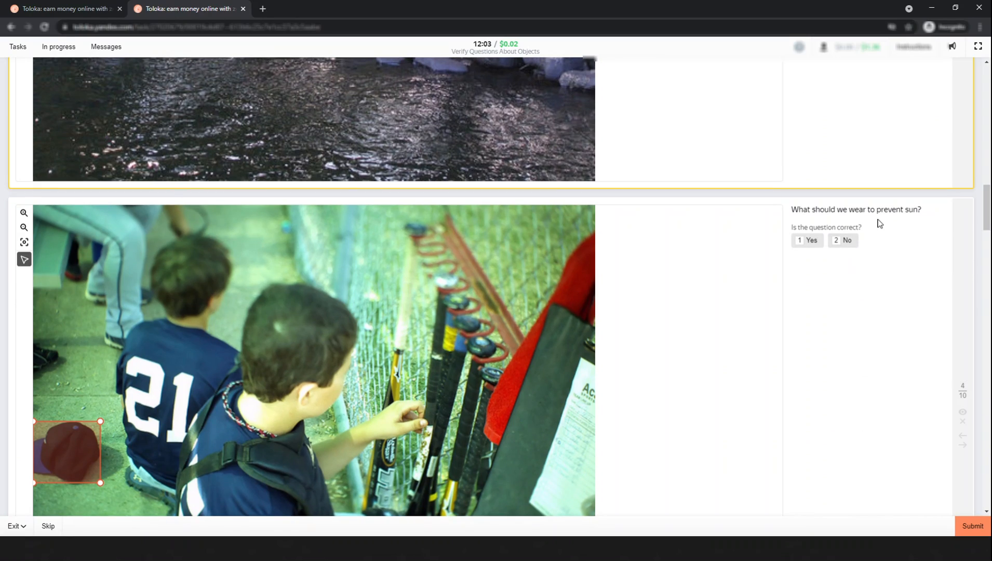
pyautogui.moveTo(850, 223)
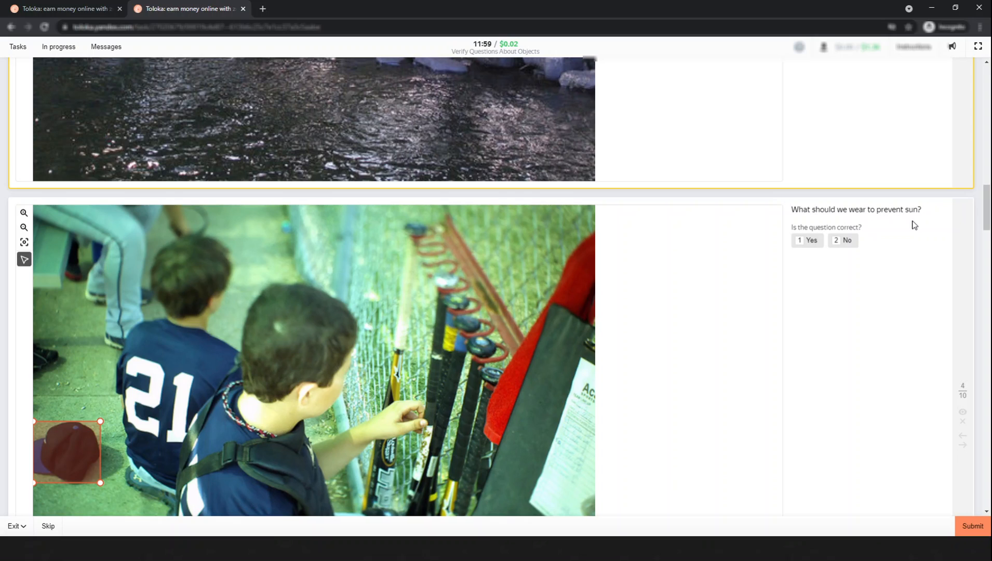
pyautogui.click(808, 240)
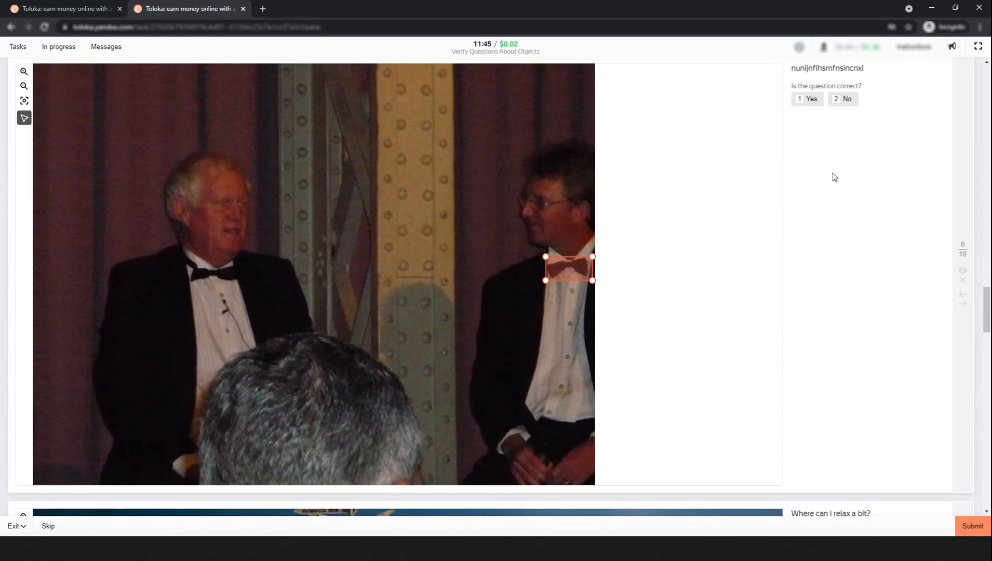
# Step: Mark the sixth, bow-tie question incorrect with gibberish text as the reason
pyautogui.scroll(-3)
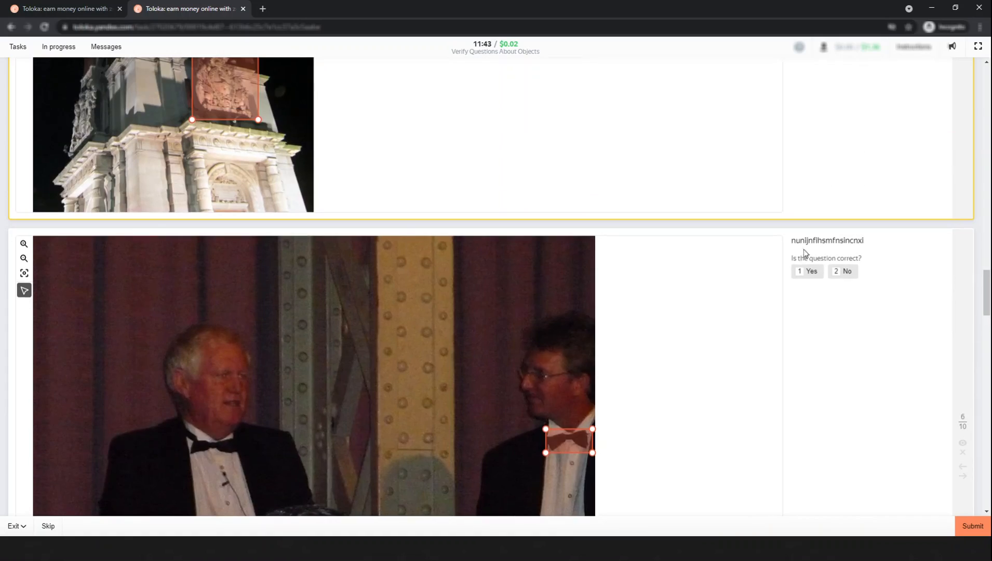
pyautogui.click(843, 271)
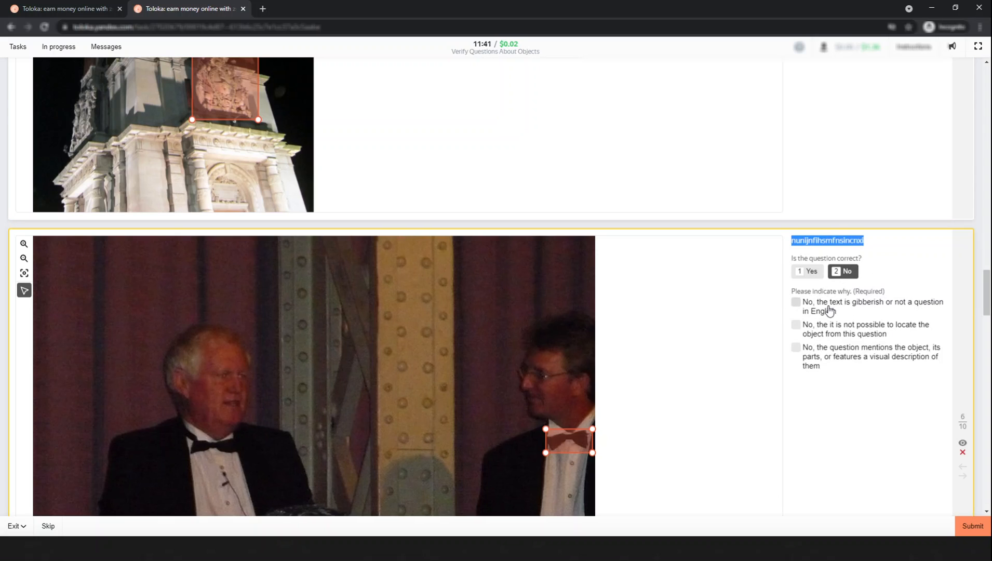
pyautogui.click(972, 525)
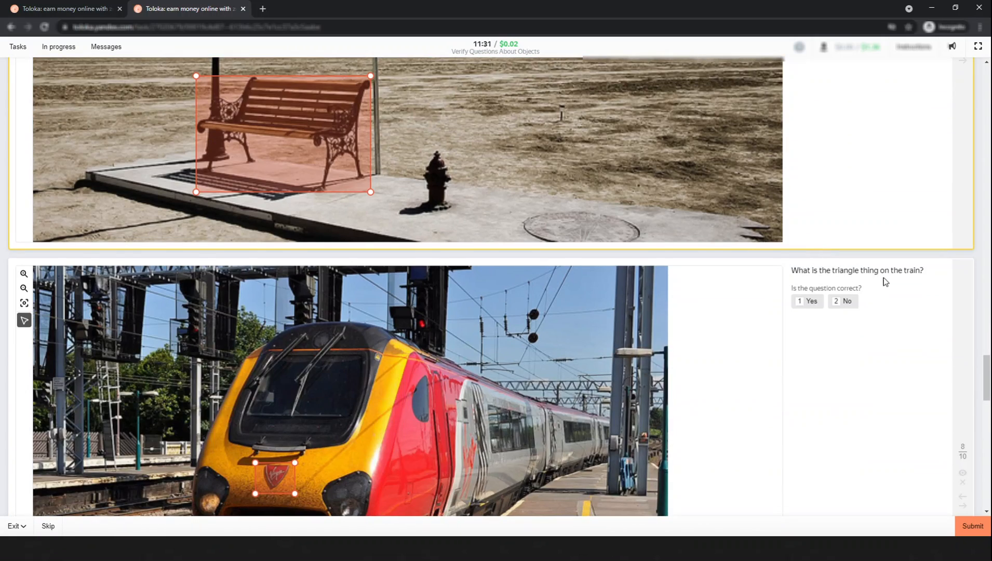
pyautogui.scroll(-3)
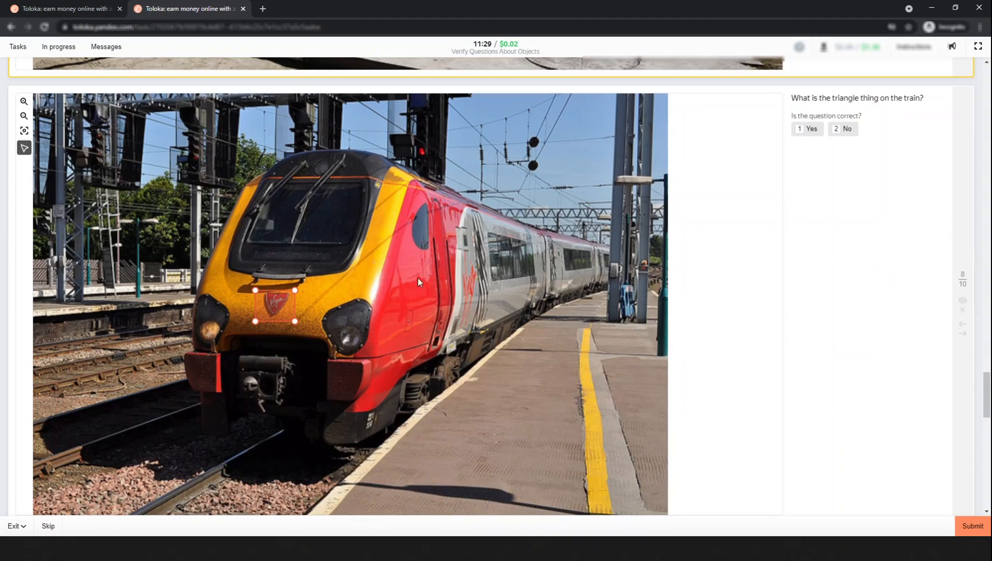
pyautogui.moveTo(509, 263)
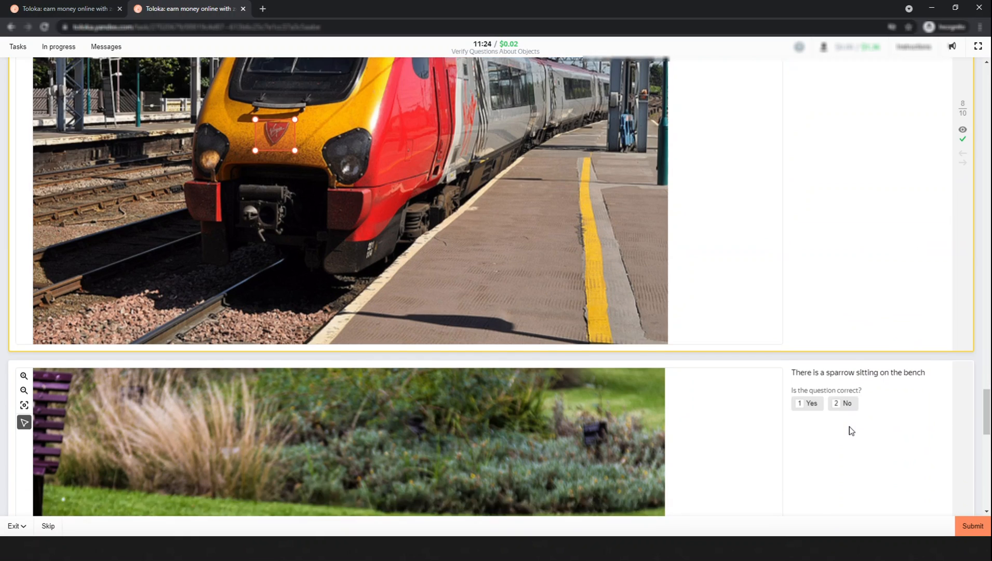
# Step: Mark item 9, the sparrow-on-bench statement, incorrect as gibberish
pyautogui.scroll(-3)
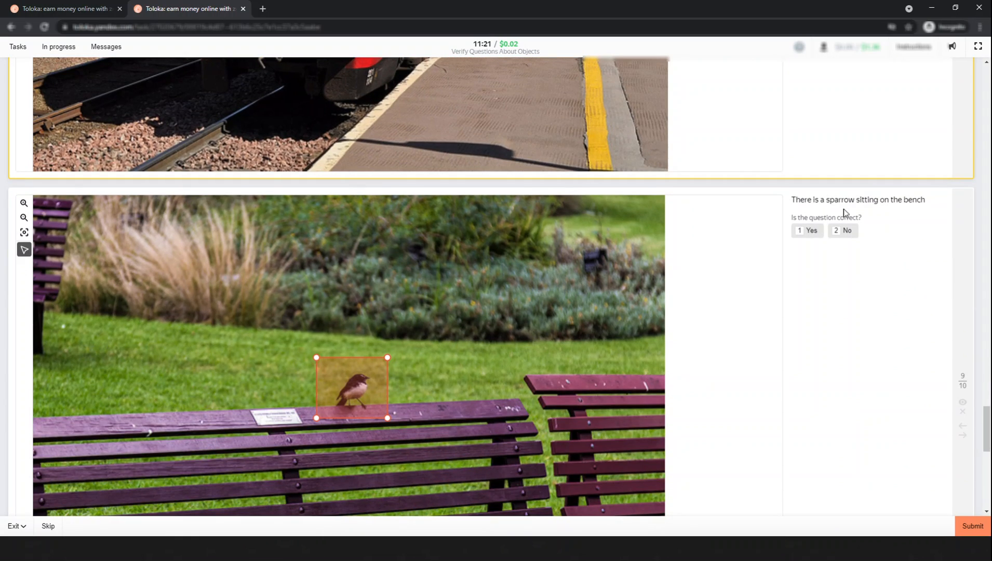
pyautogui.click(842, 230)
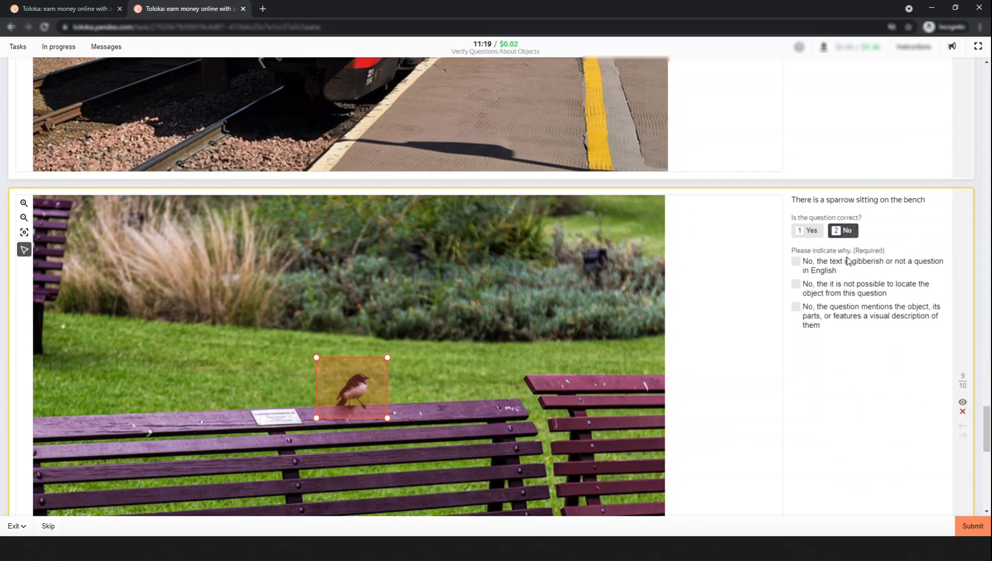
pyautogui.click(795, 261)
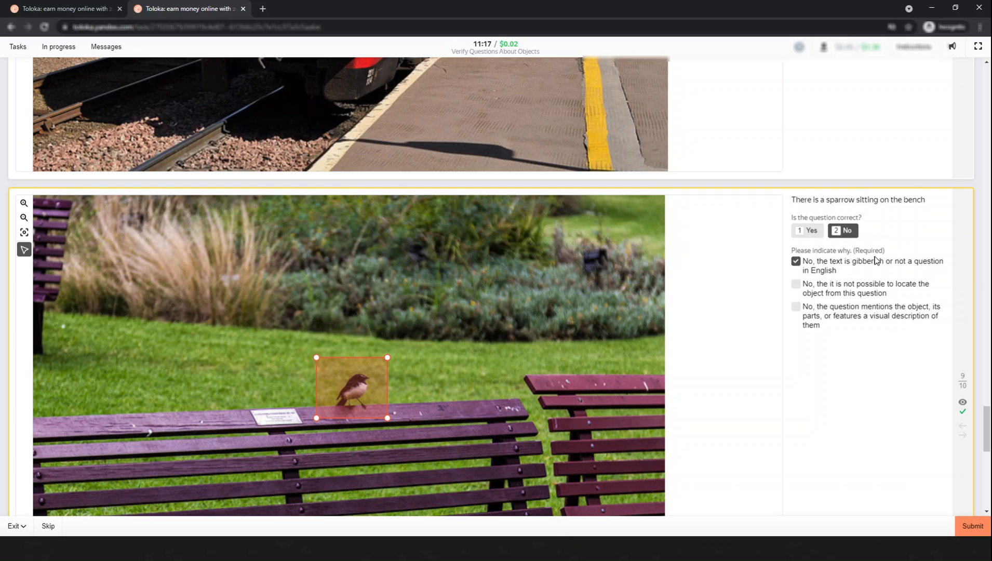
# Step: Mark the clock question incorrect for mentioning the object and submit all ten answers
pyautogui.scroll(-3)
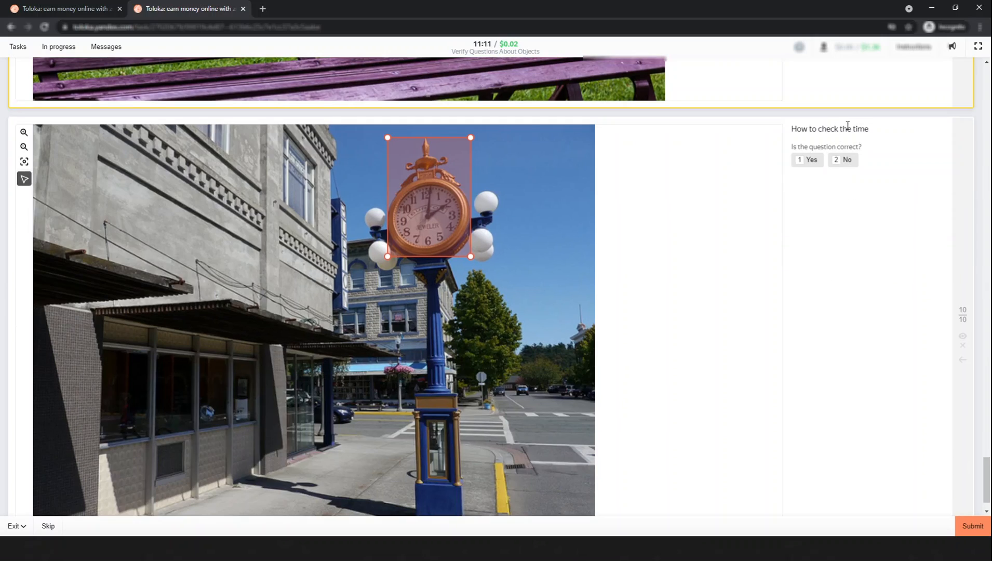
pyautogui.click(846, 159)
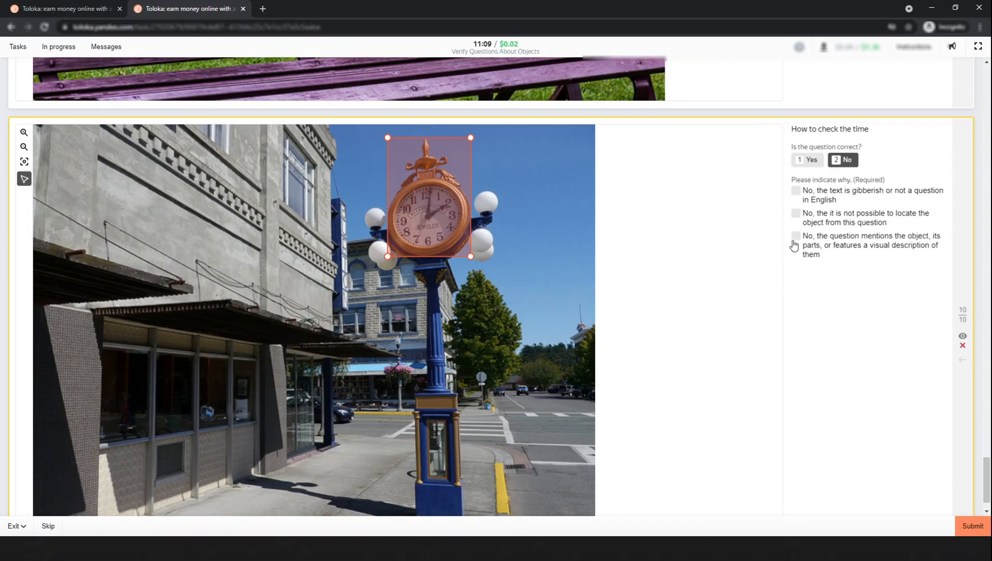
pyautogui.click(795, 239)
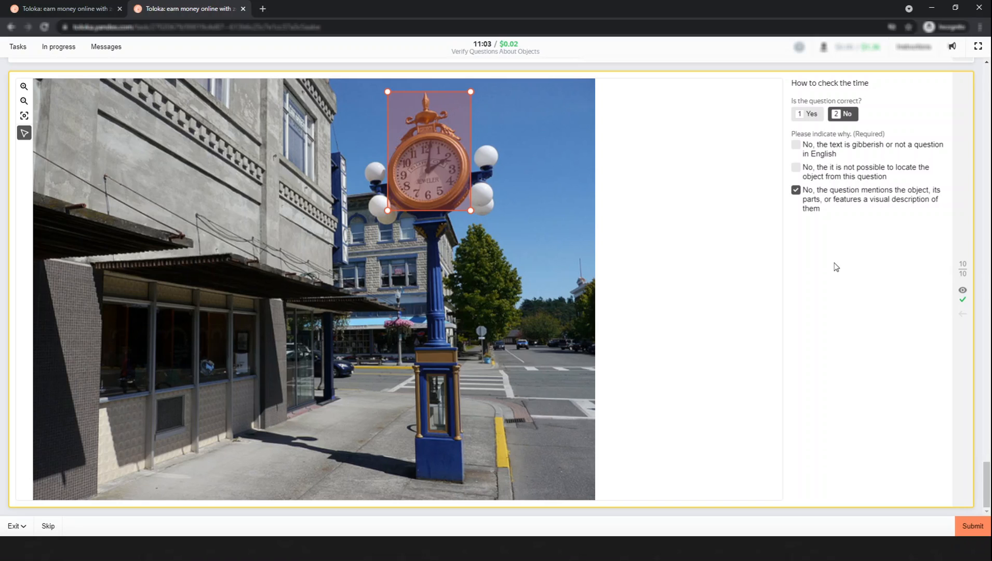
pyautogui.moveTo(963, 268)
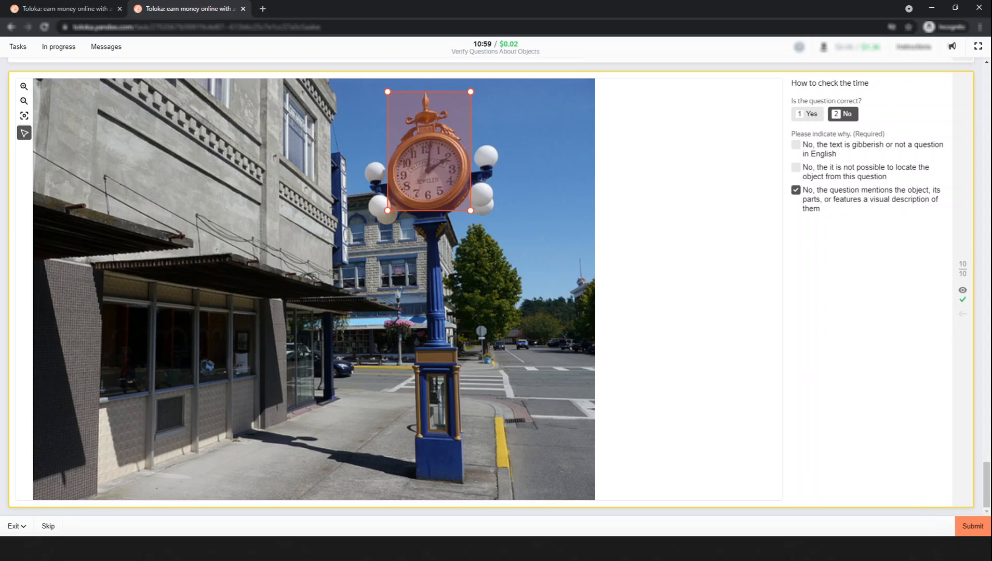
pyautogui.click(972, 526)
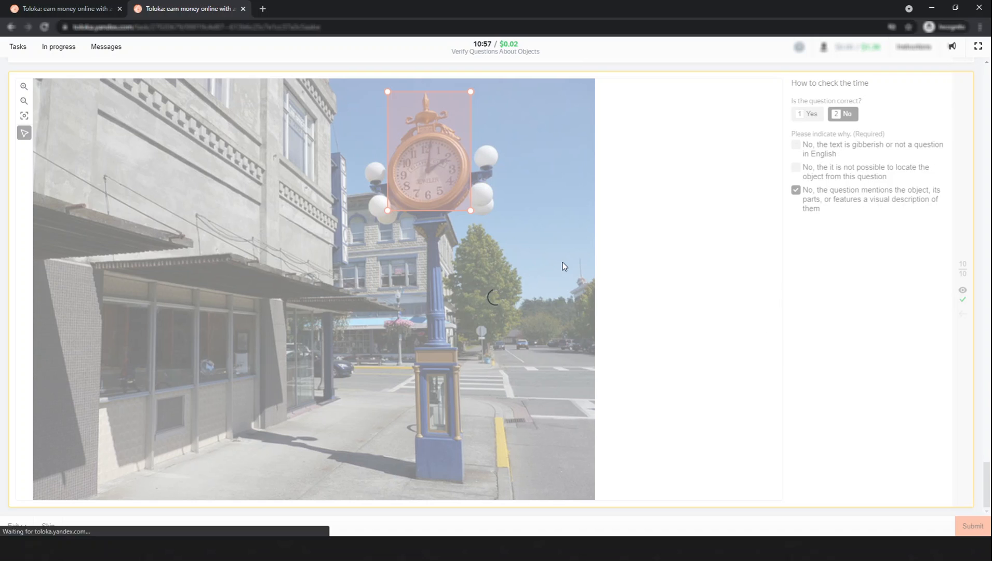
# Step: Let the next page of ten items load, starting with the 'Light the room' lamp question
pyautogui.click(972, 526)
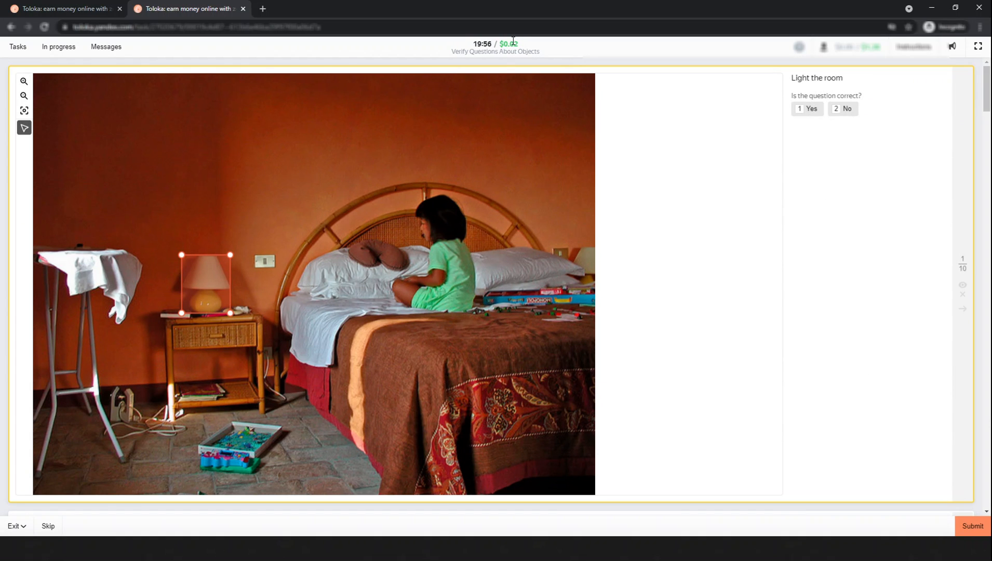
pyautogui.moveTo(764, 159)
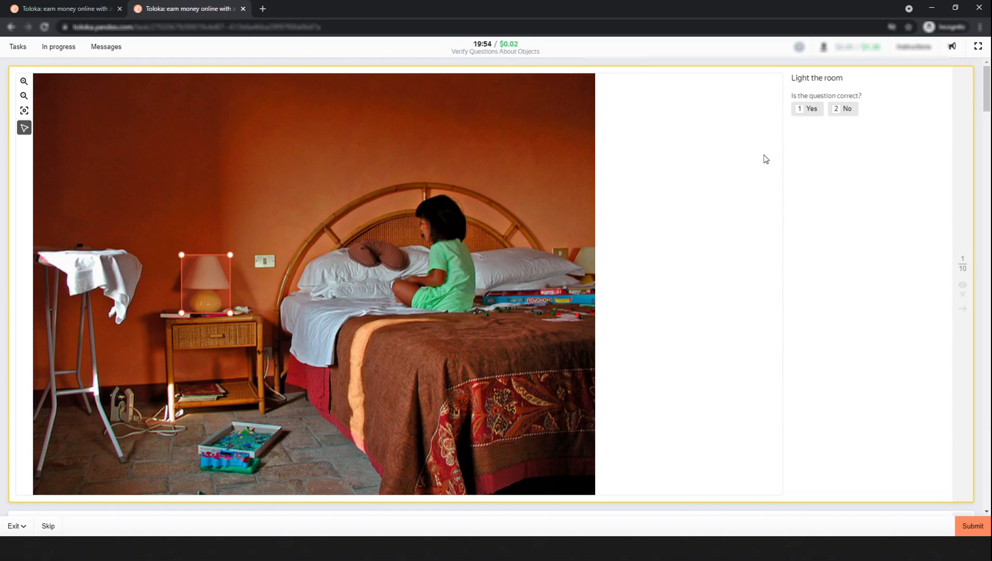
pyautogui.moveTo(730, 233)
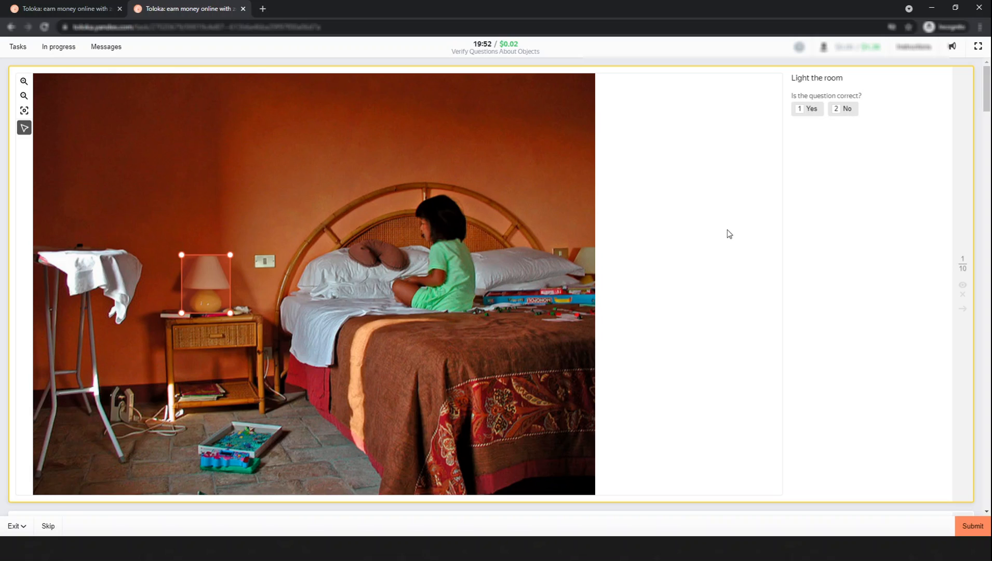